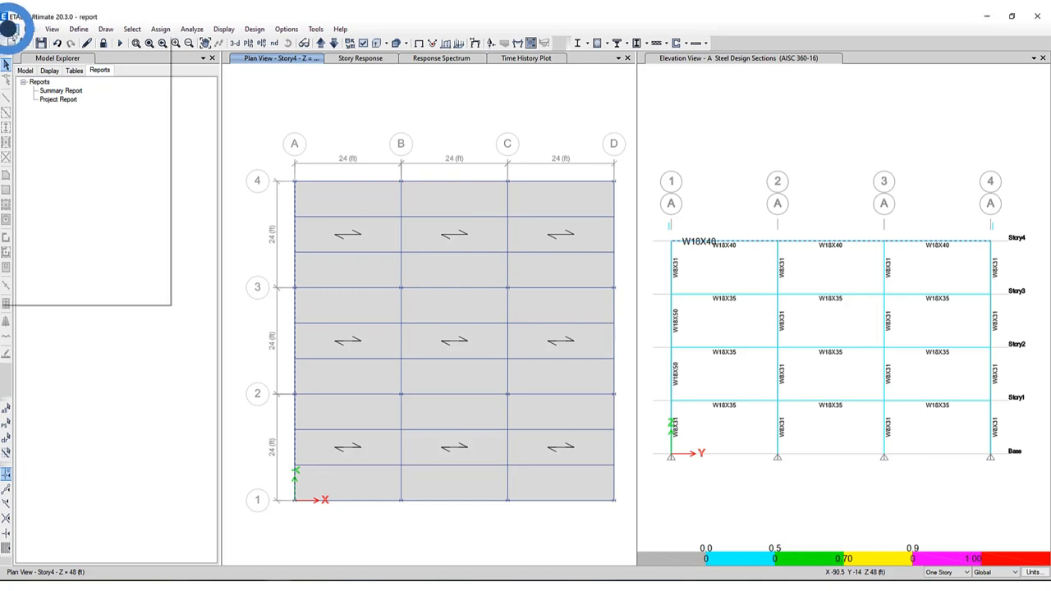
Start a new user report named User Report 1 from the Reports list
click(10, 29)
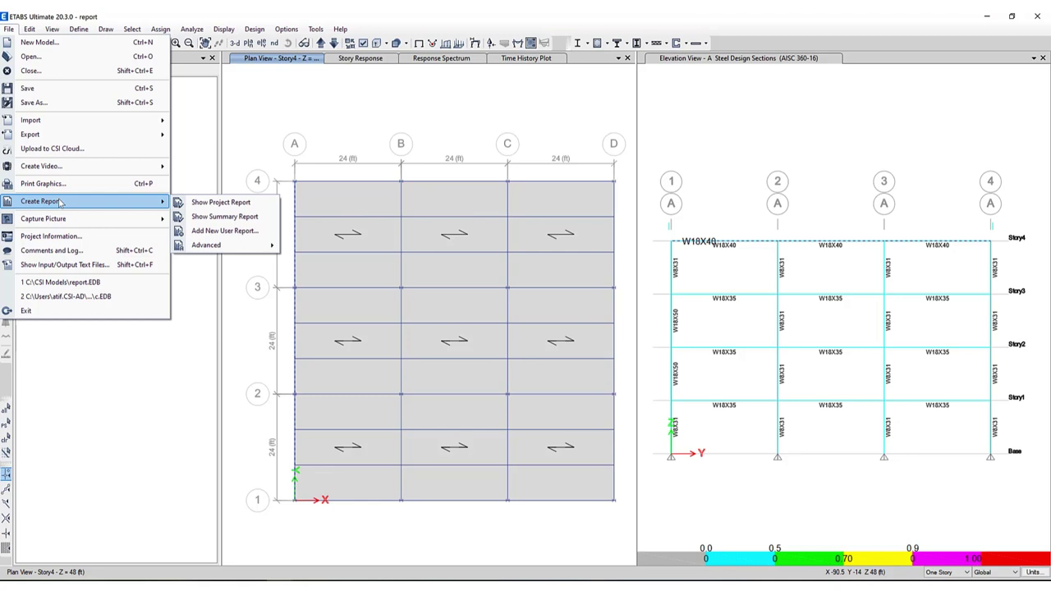
mouse_move(223, 229)
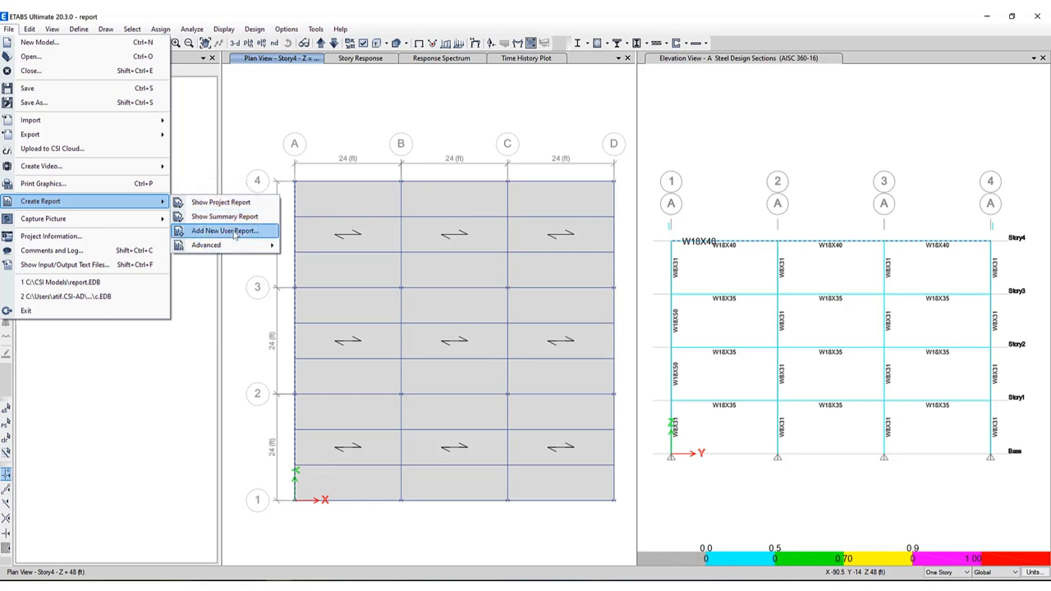
mouse_move(207, 247)
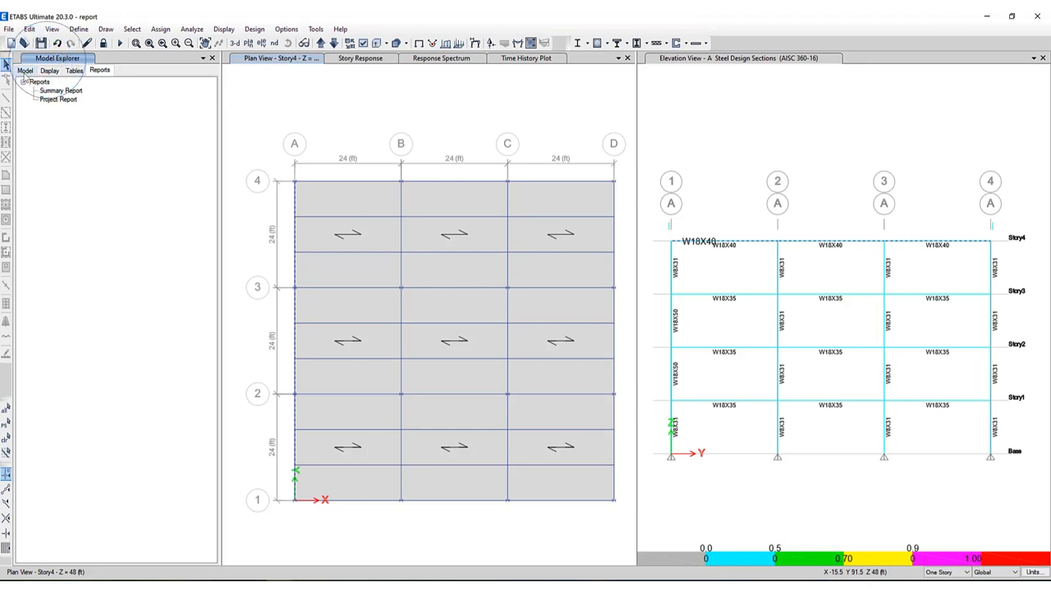
click(28, 71)
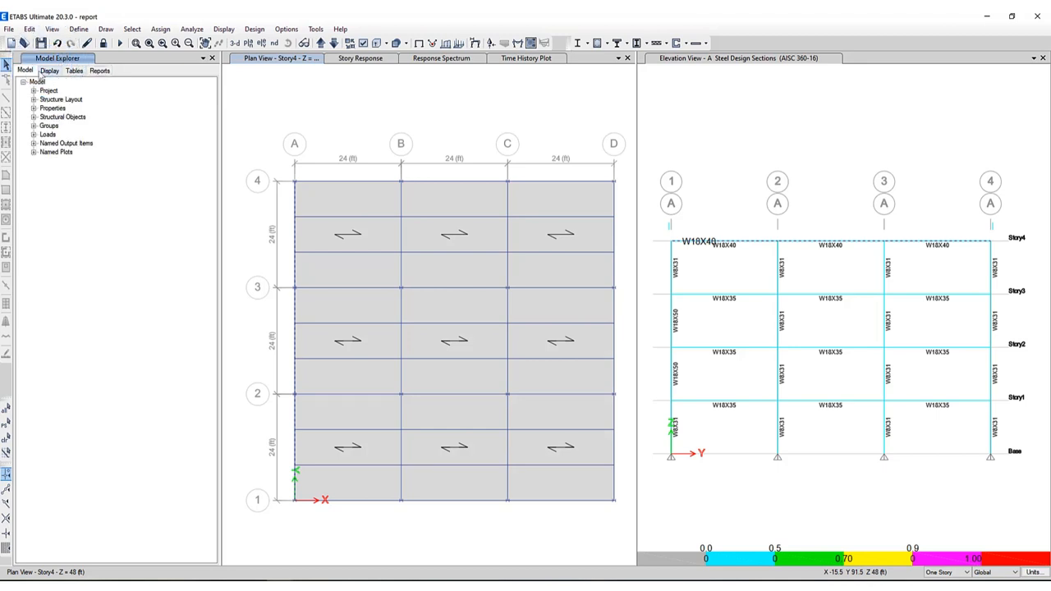
click(70, 86)
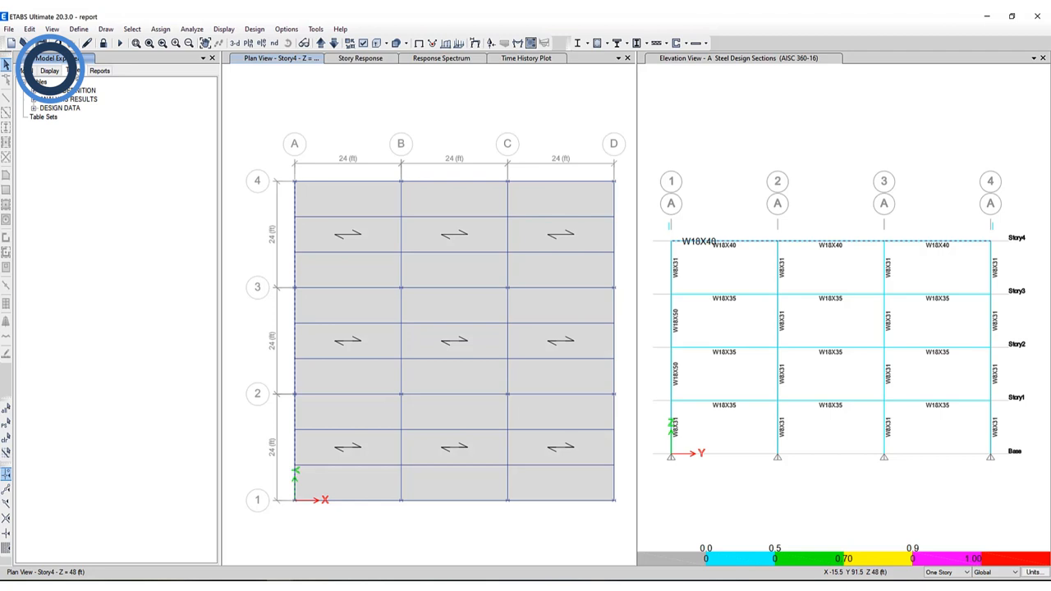
click(98, 80)
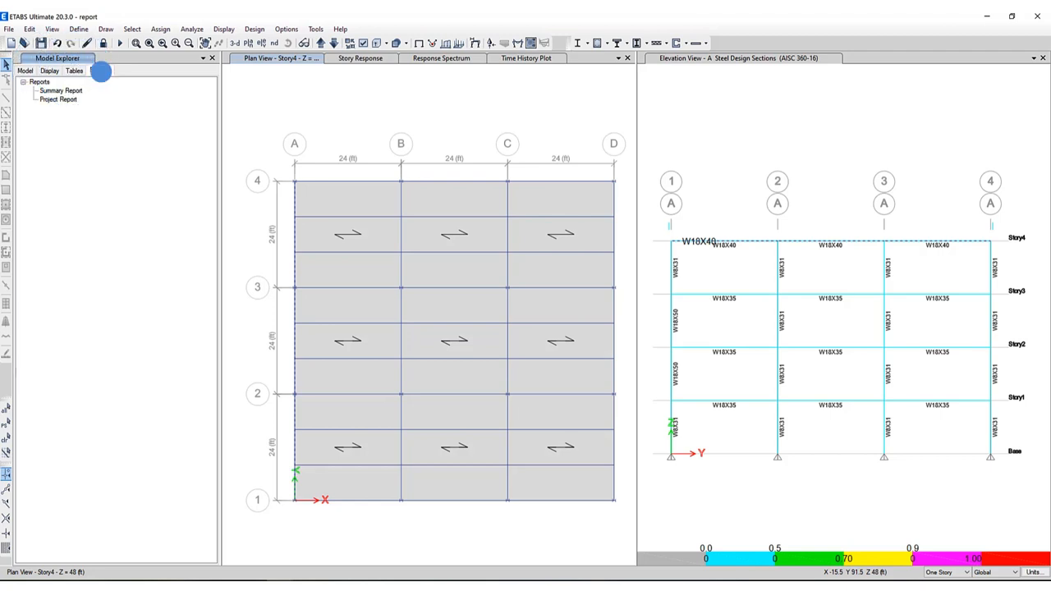
click(102, 72)
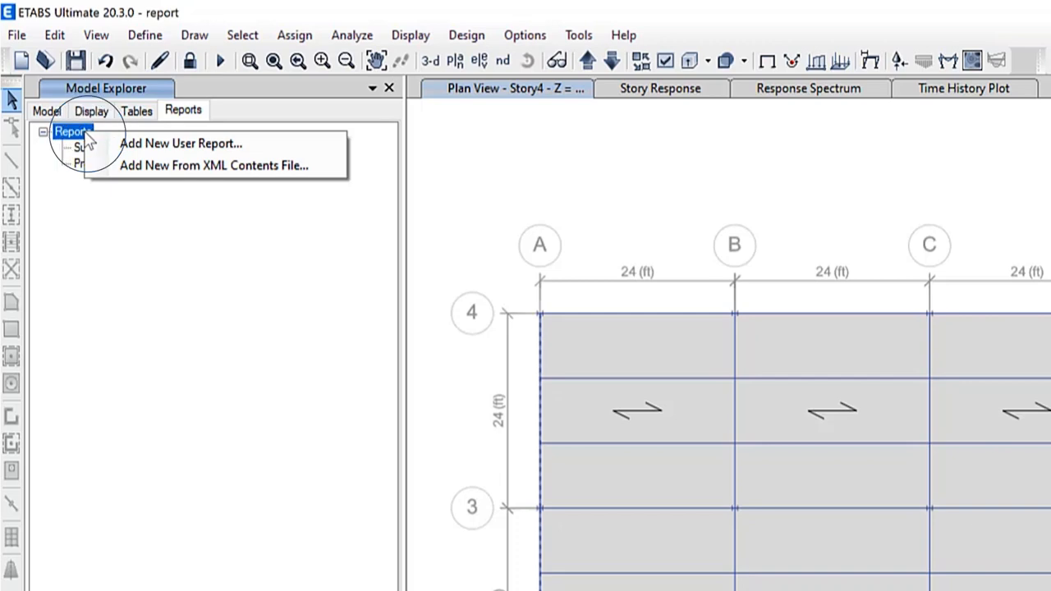
mouse_move(156, 143)
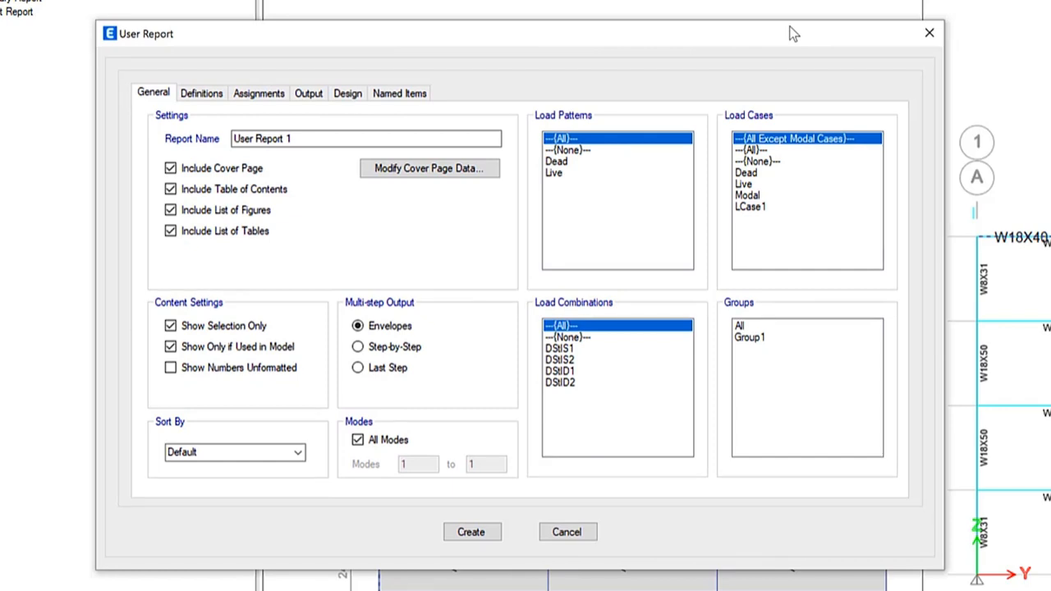
Look through the report's Definitions, Assignments and Output content choices, returning to General
click(201, 92)
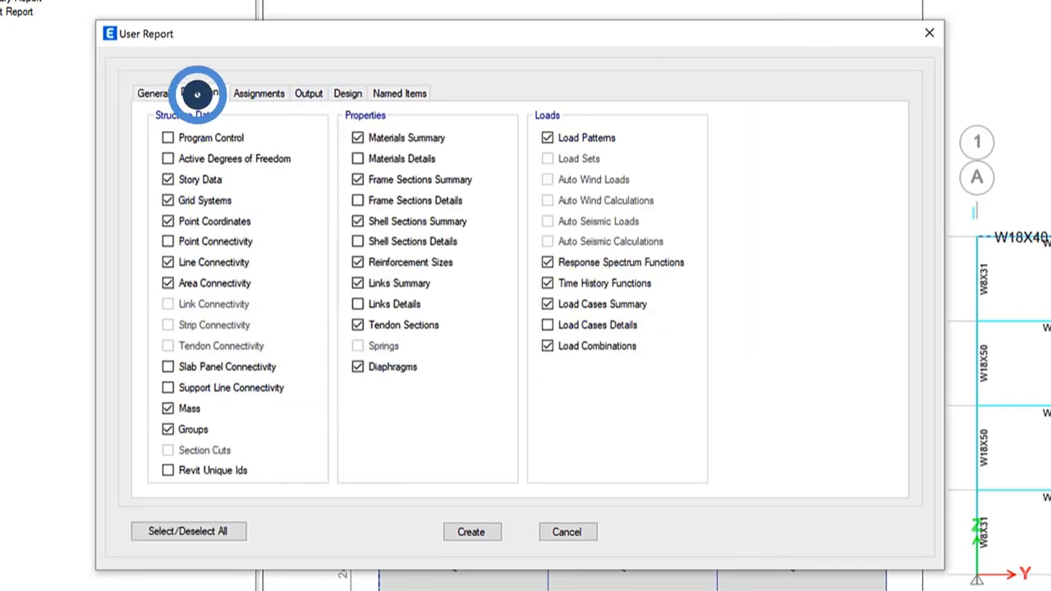
click(258, 92)
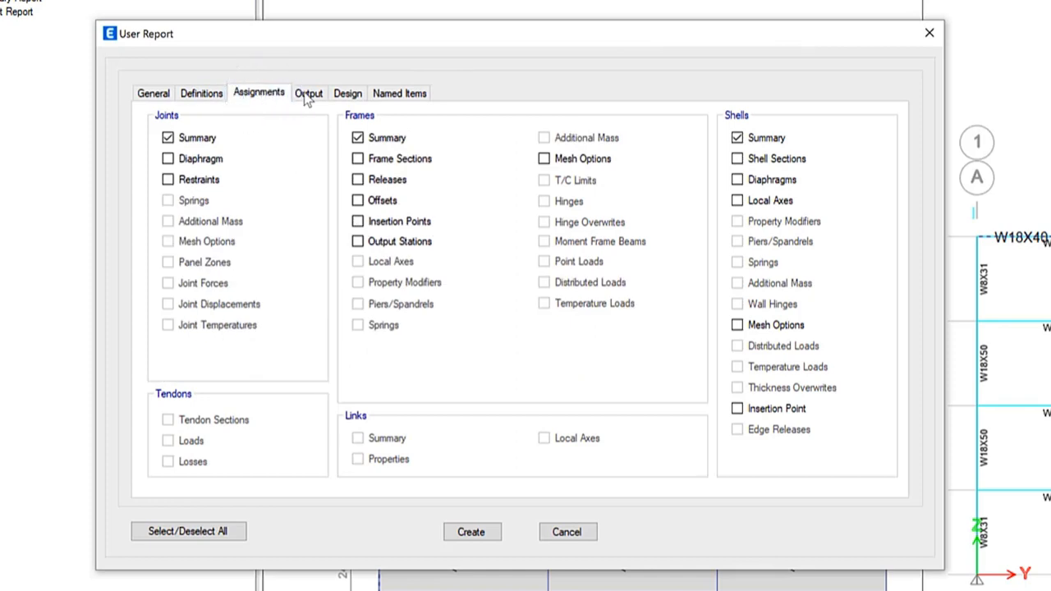
click(308, 92)
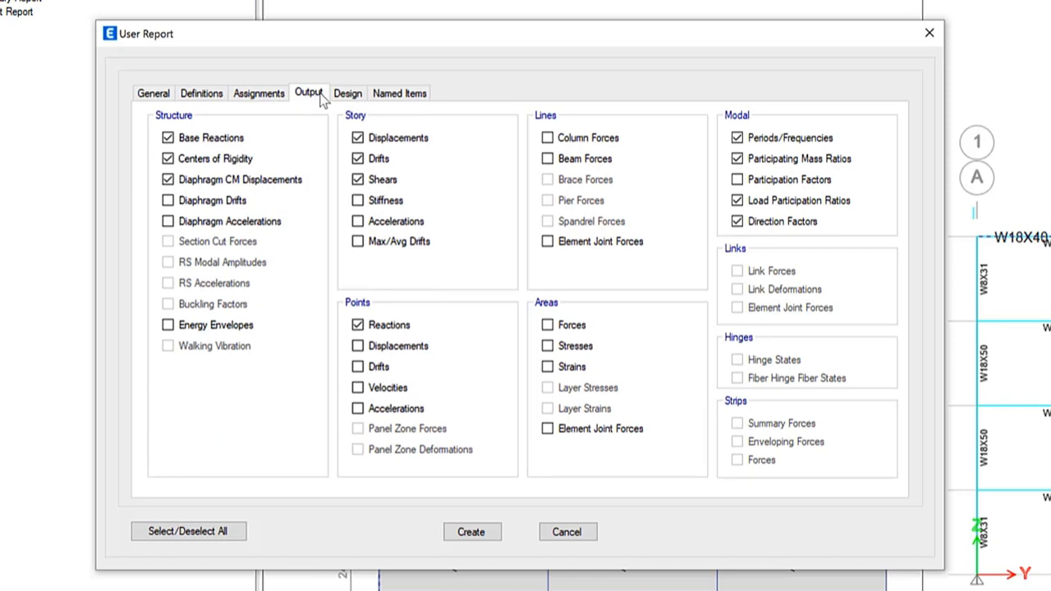
click(154, 92)
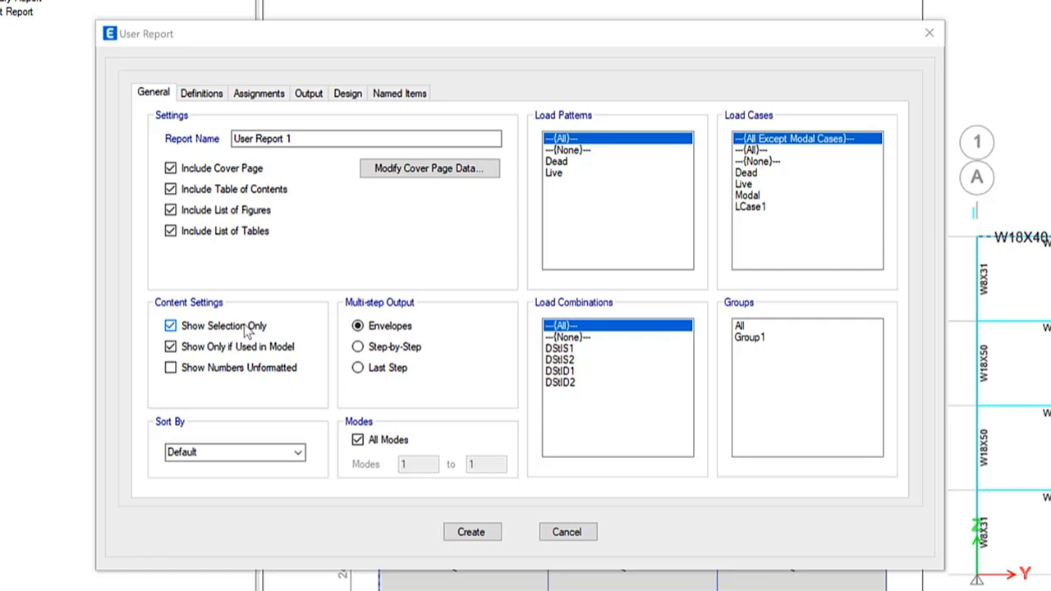
Review General, Definitions and Assignments choices again, ending on the analysis output choices
click(201, 92)
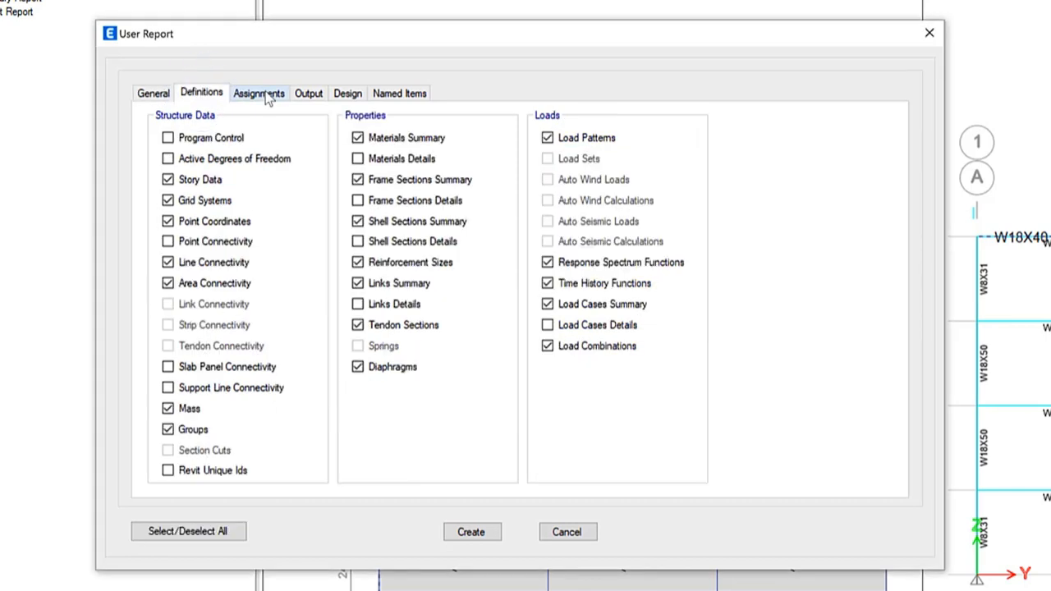
click(260, 91)
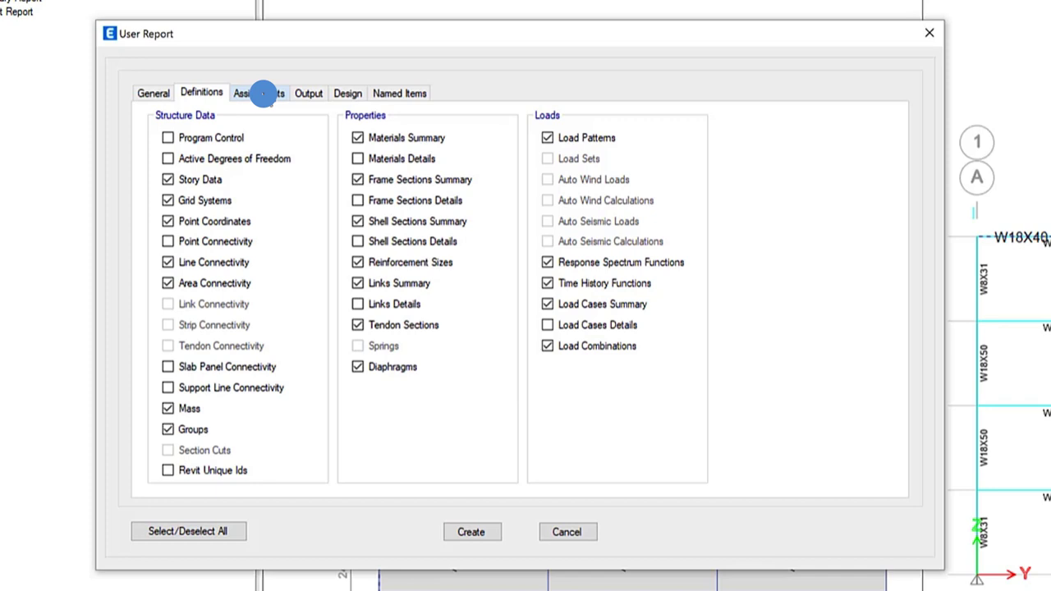
click(260, 92)
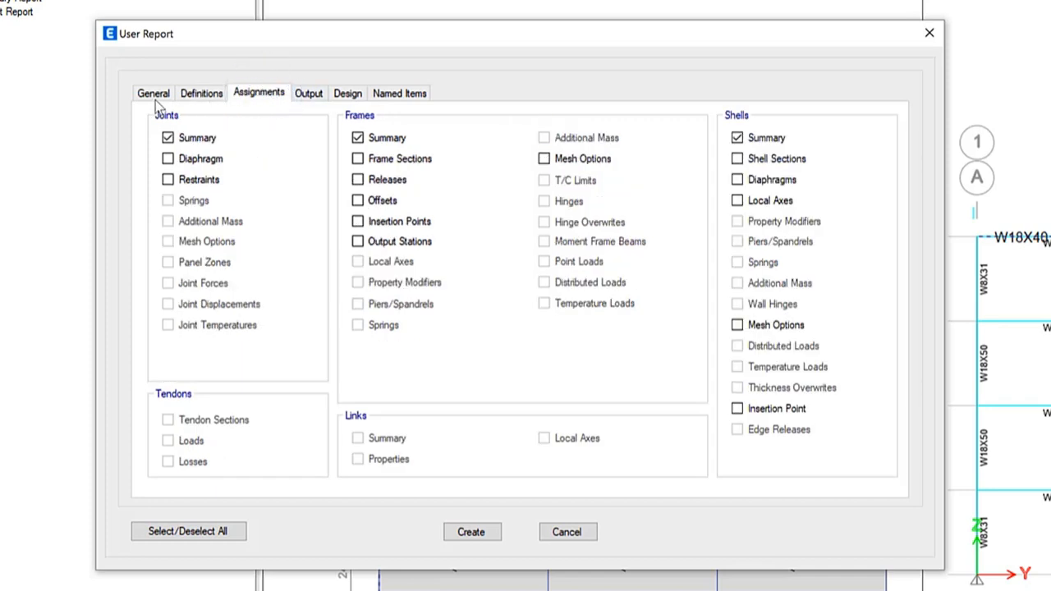
click(153, 92)
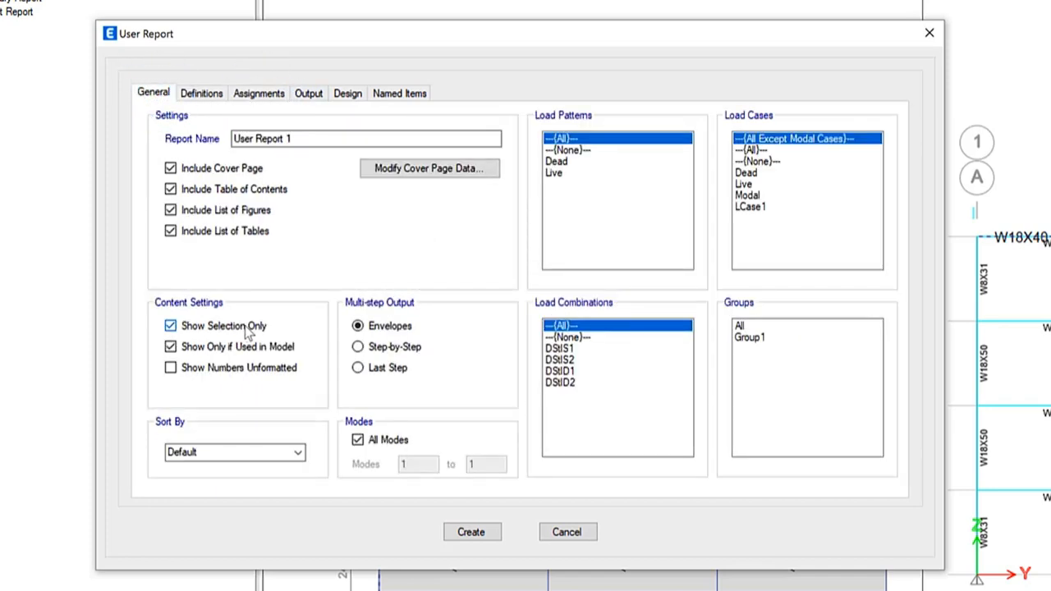
mouse_move(749, 421)
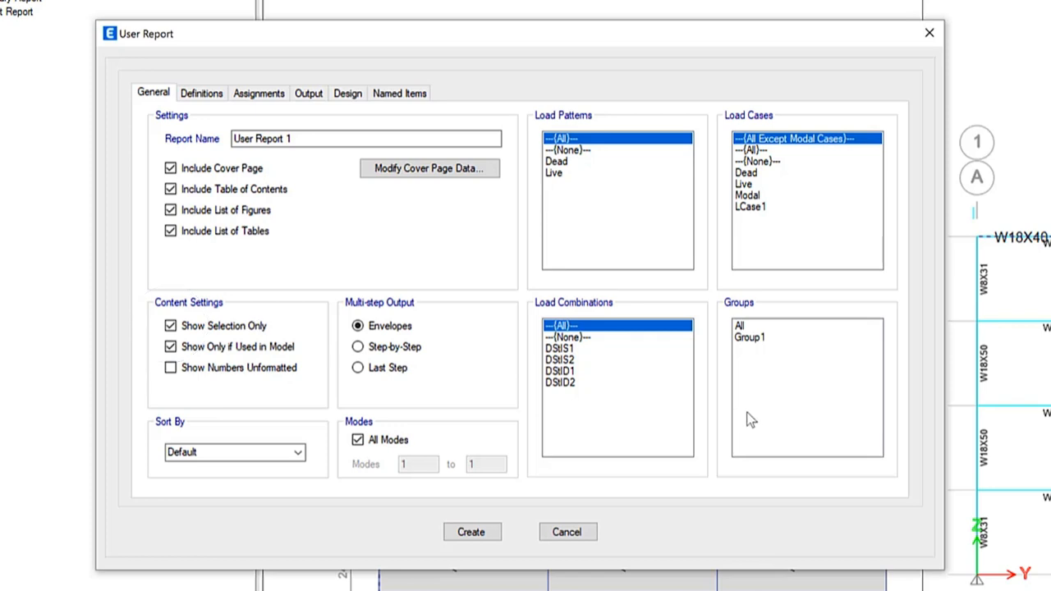
click(201, 92)
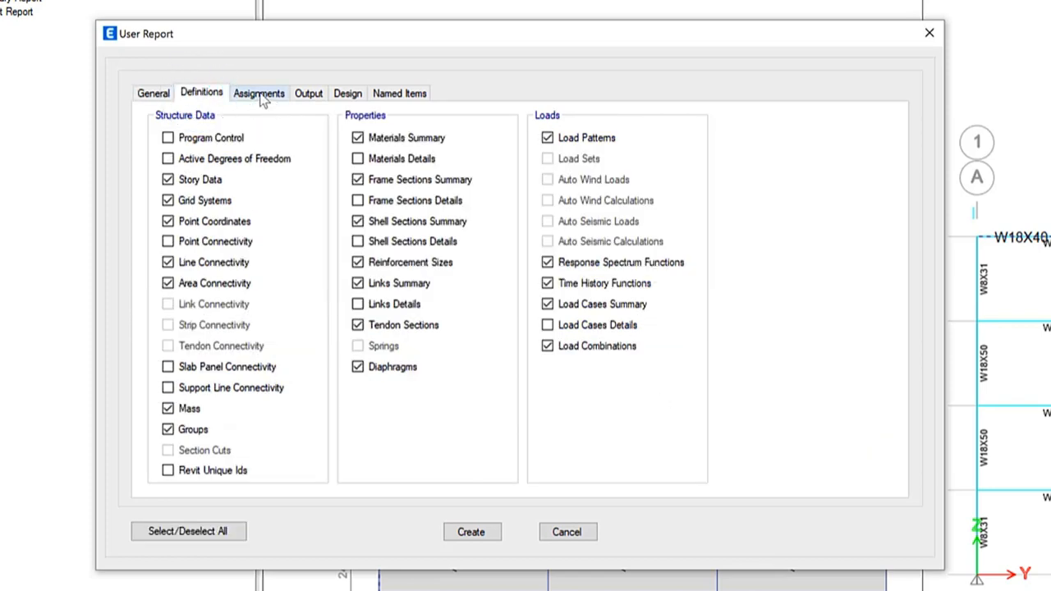
click(260, 92)
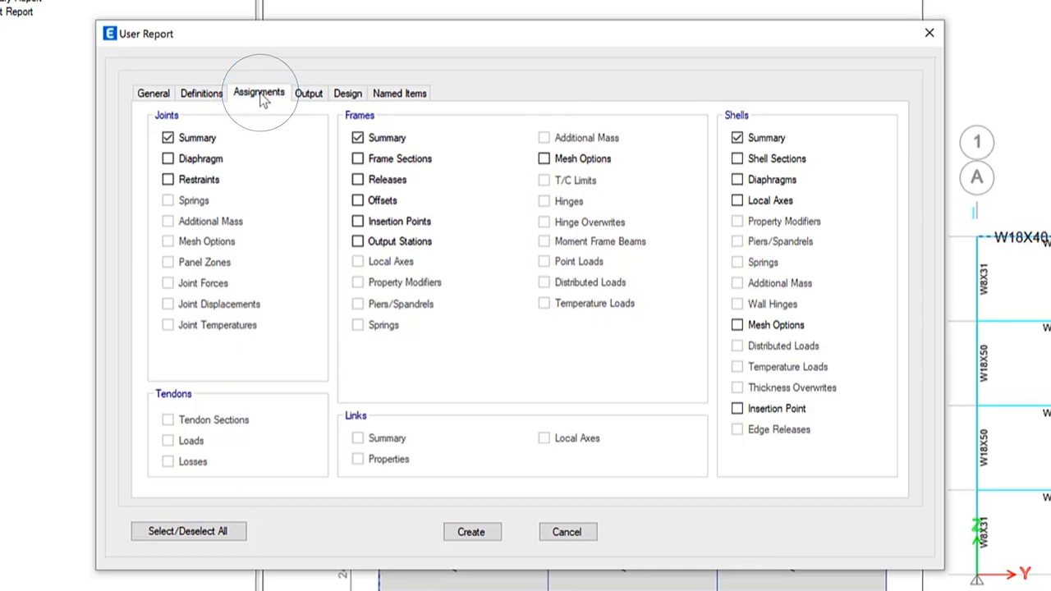
mouse_move(316, 115)
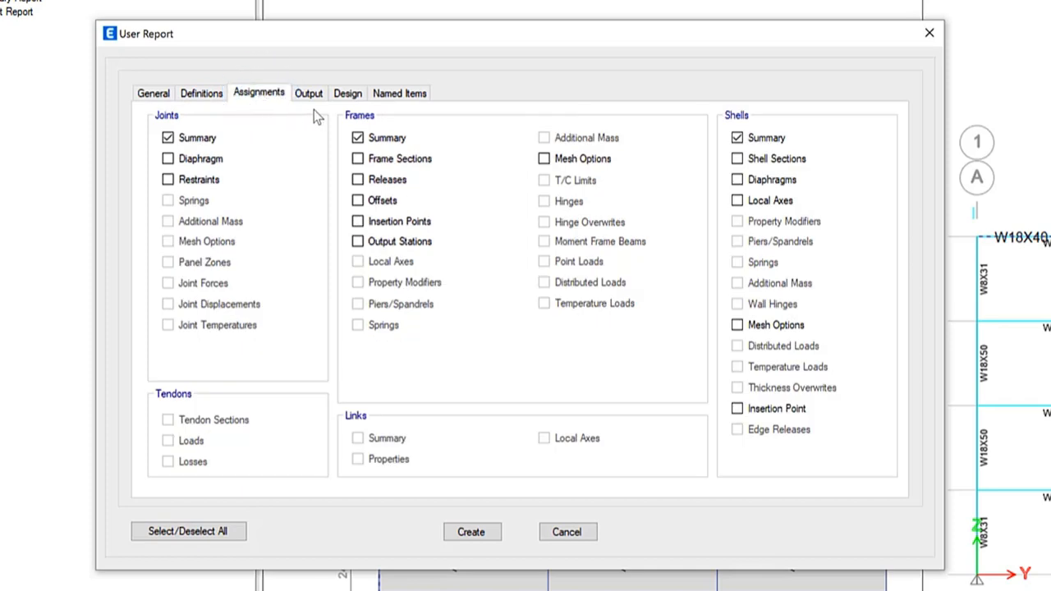
click(308, 92)
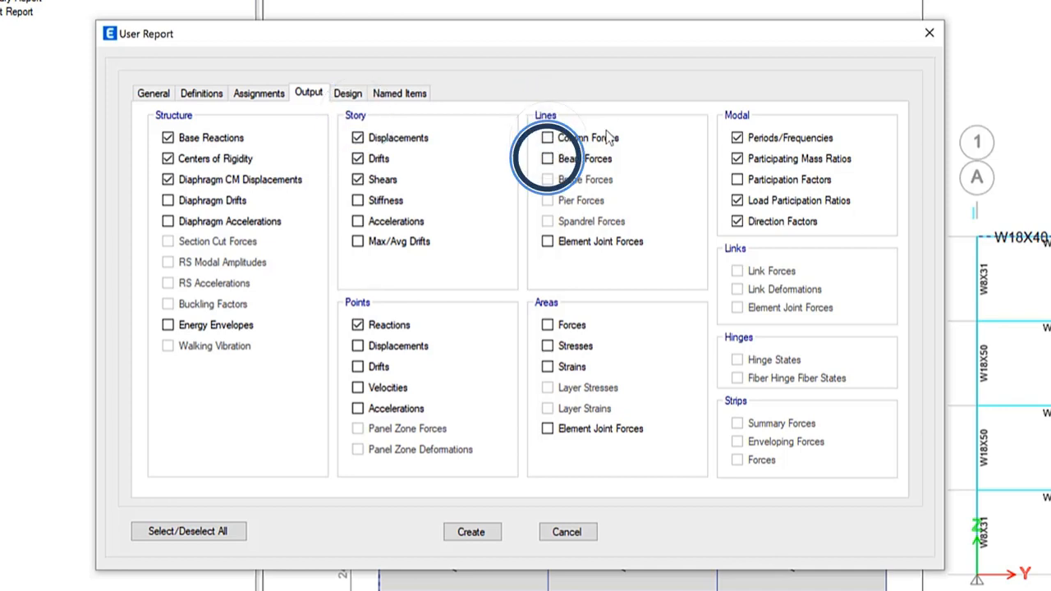
Include steel frame preferences, overwrites and results in the report, covering Group1
click(345, 92)
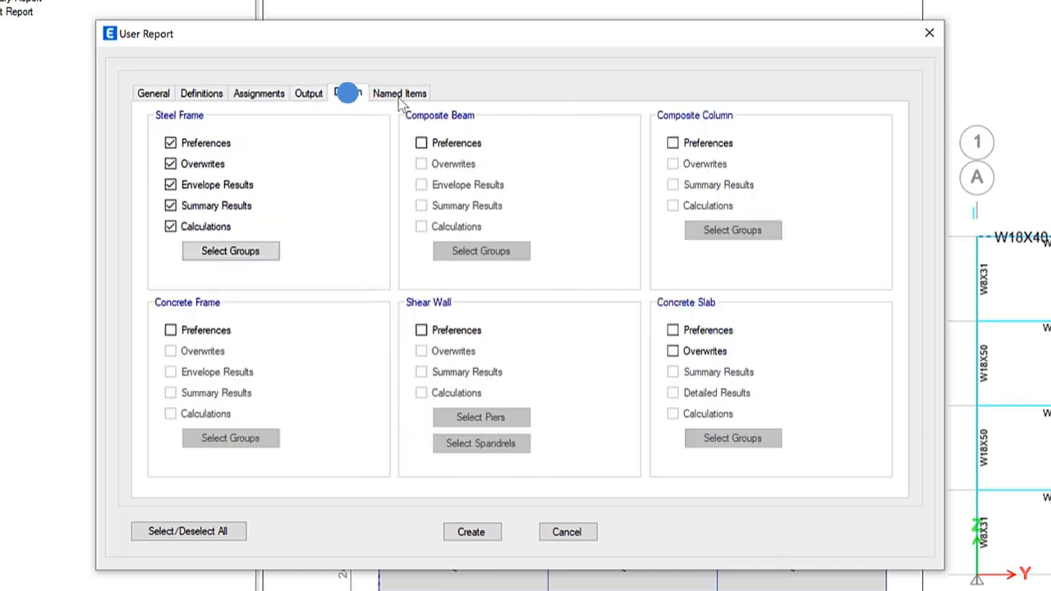
click(345, 92)
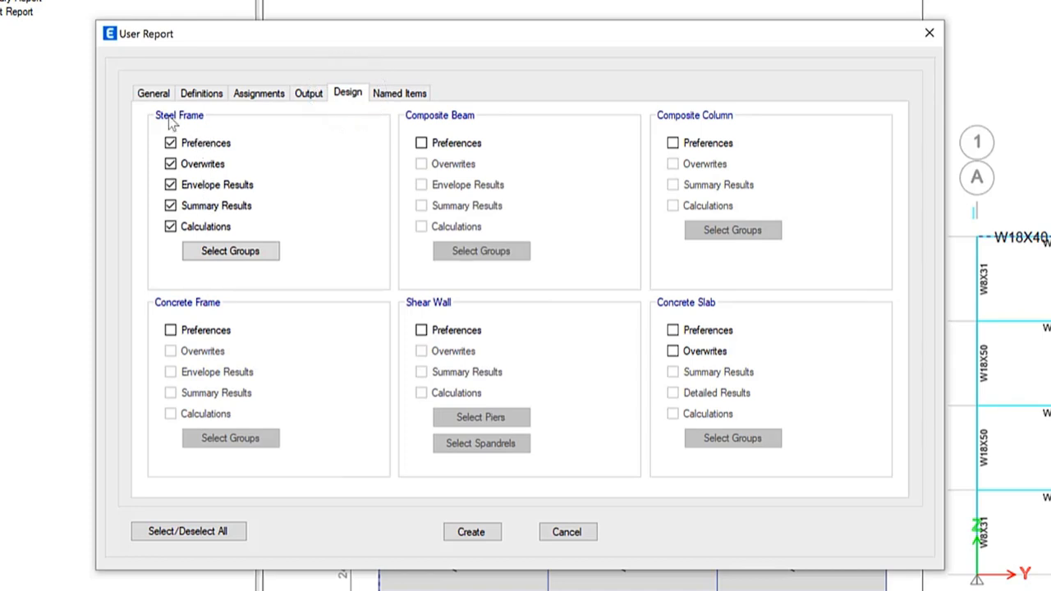
click(171, 184)
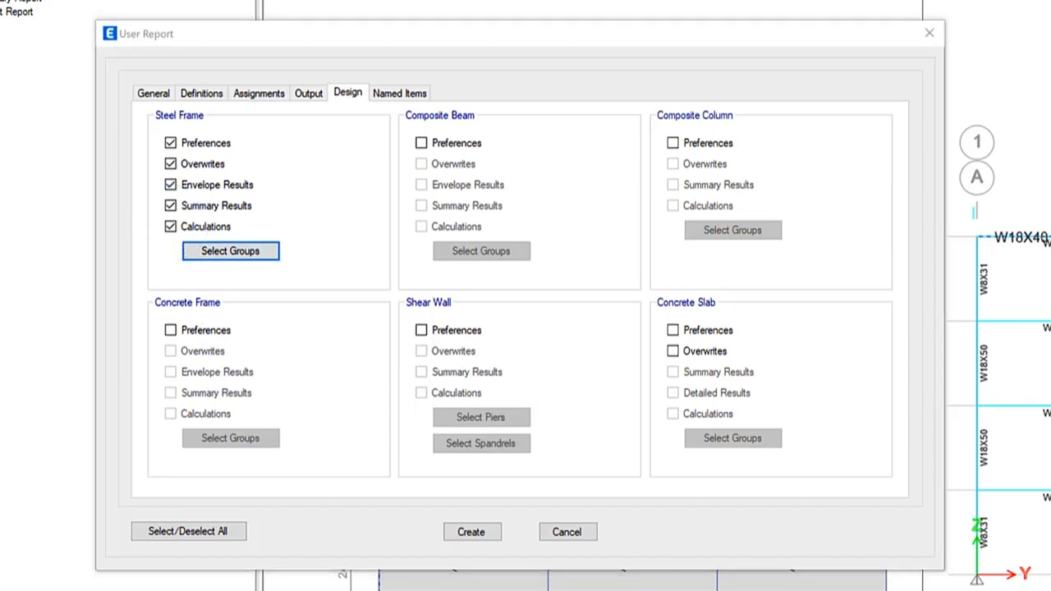
click(230, 250)
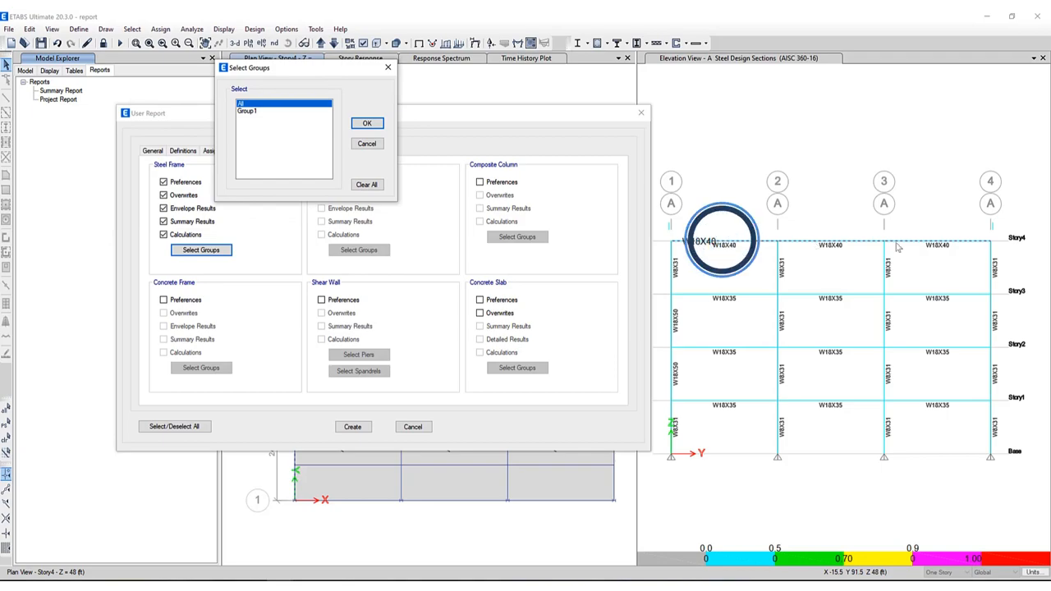
click(312, 123)
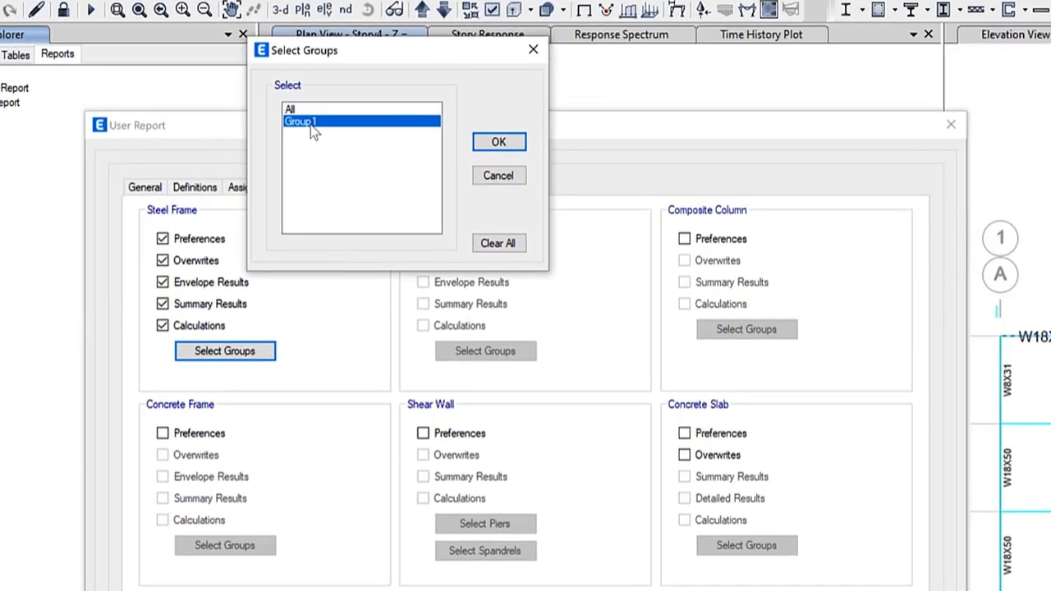
click(500, 141)
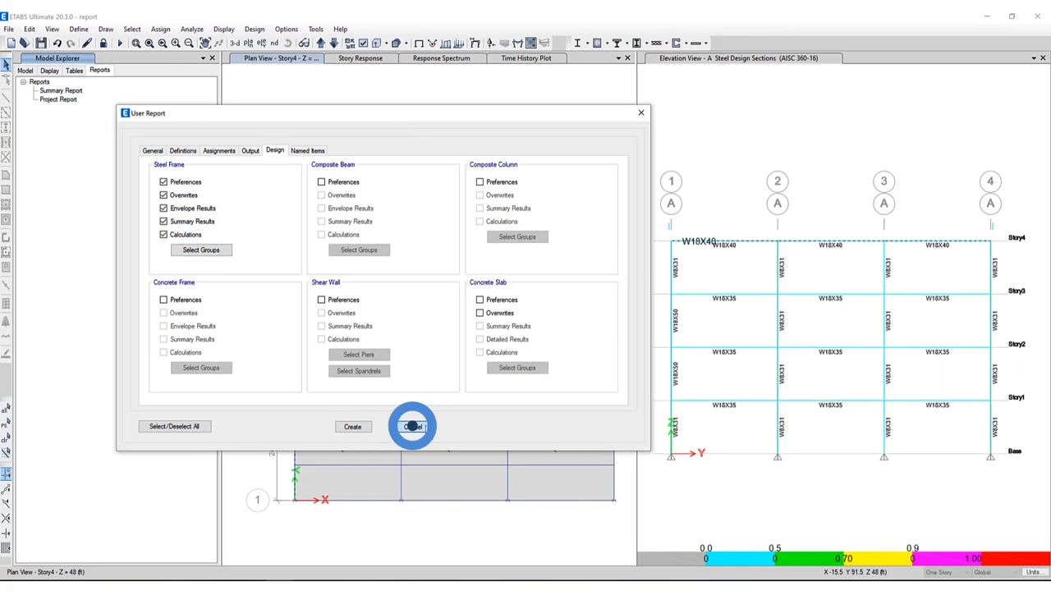
Cancel the report setup and review Group1's objects via Assign Objects to Group
click(410, 427)
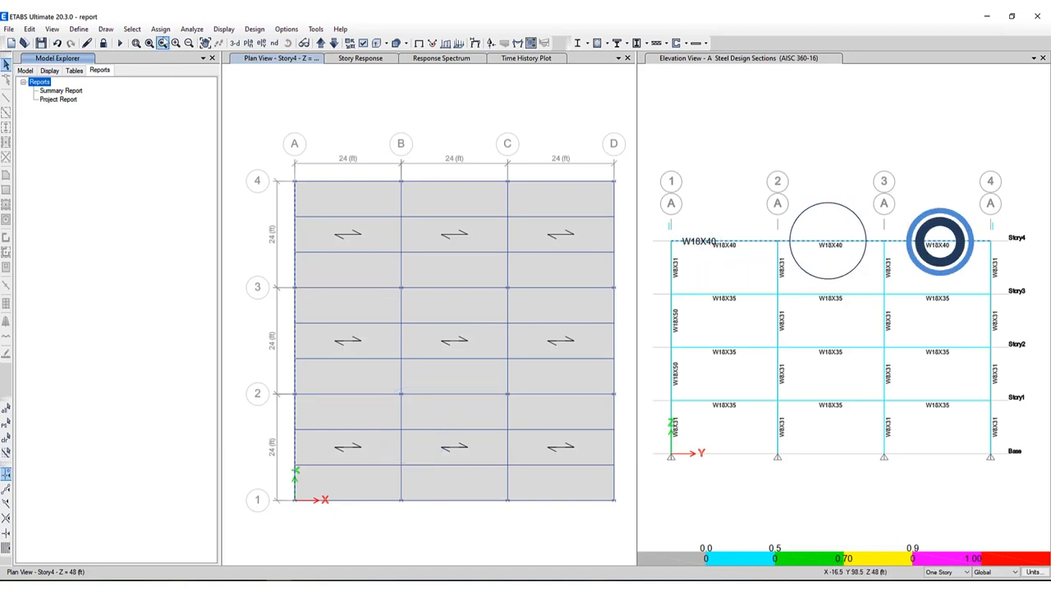
click(176, 28)
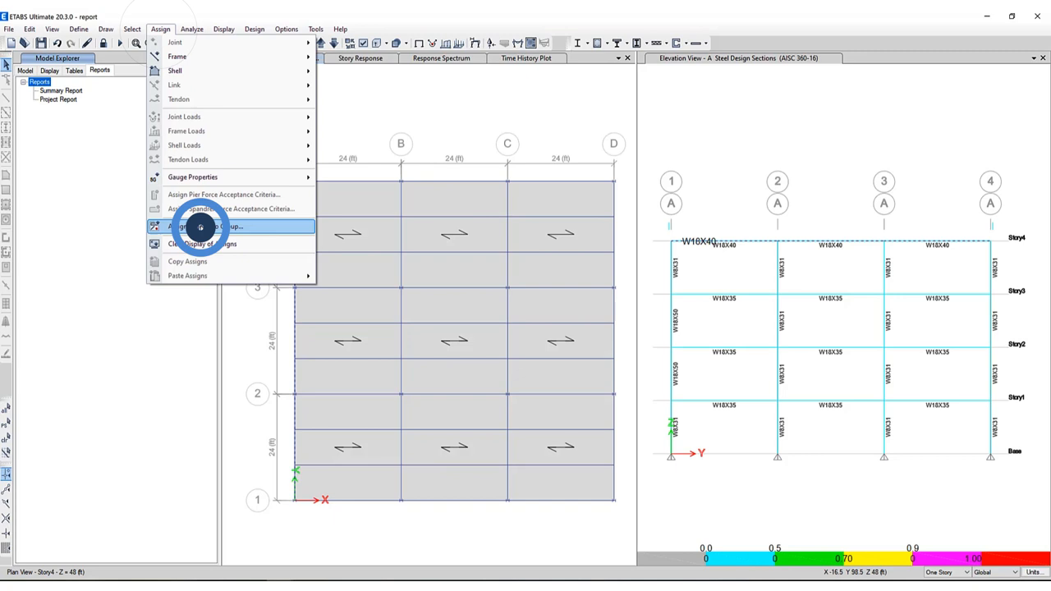
click(201, 227)
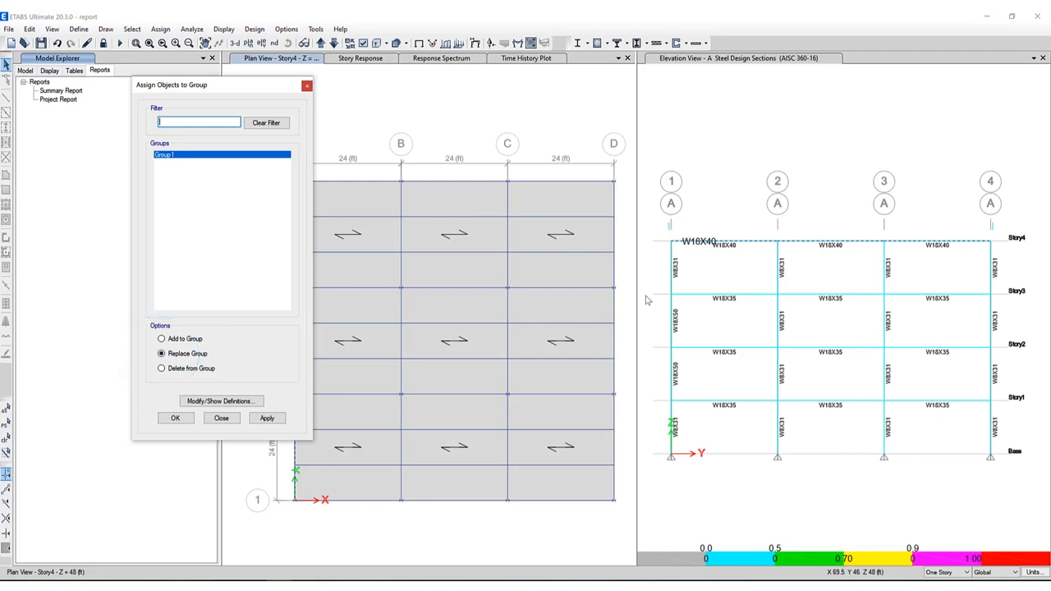
click(266, 419)
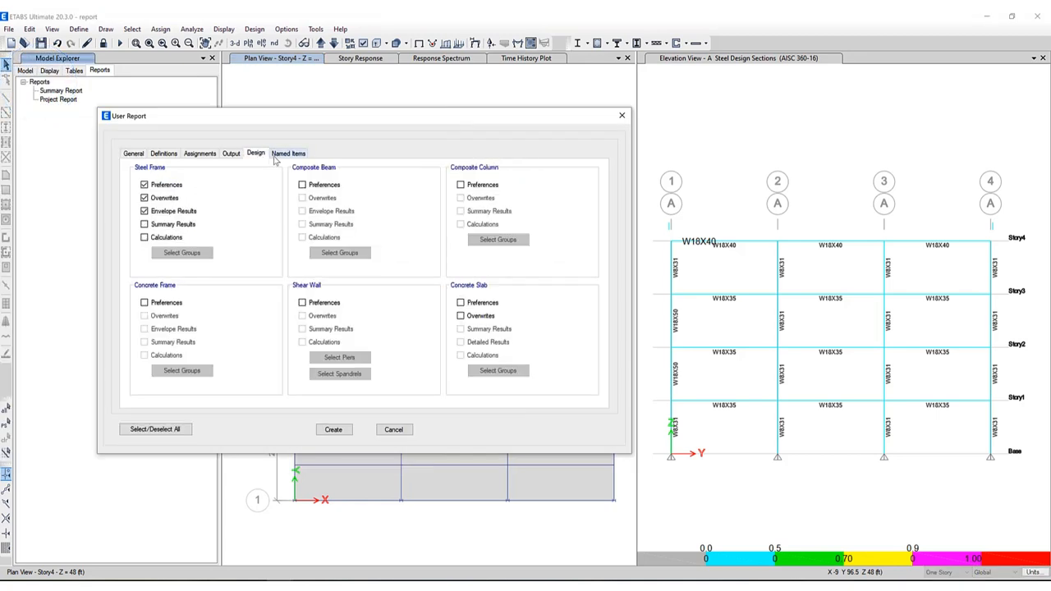
Review the report's named plots and displays, cancel the setup and bring up the Display commands
click(289, 153)
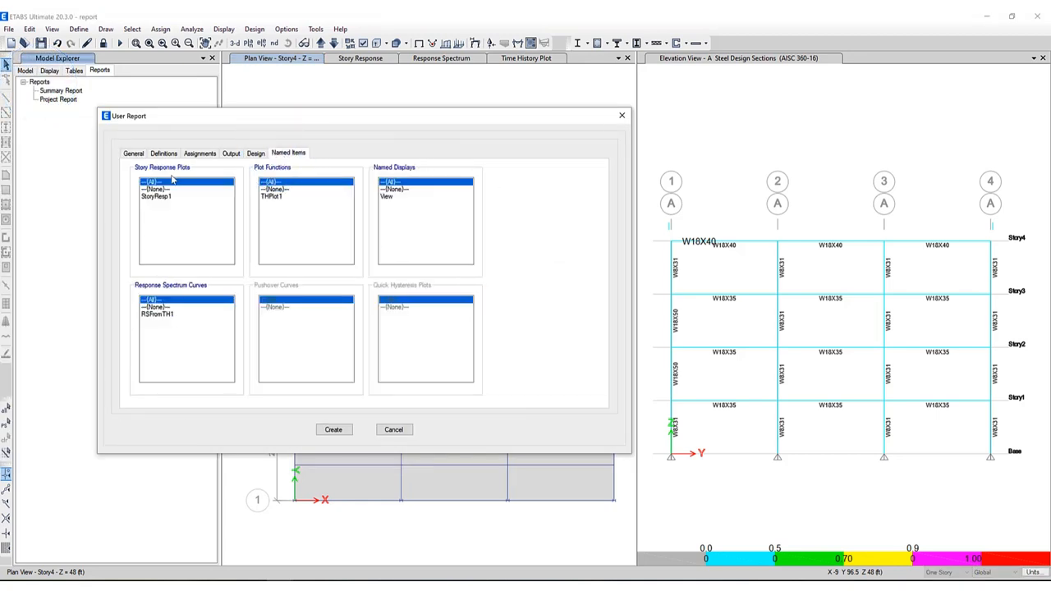
click(164, 183)
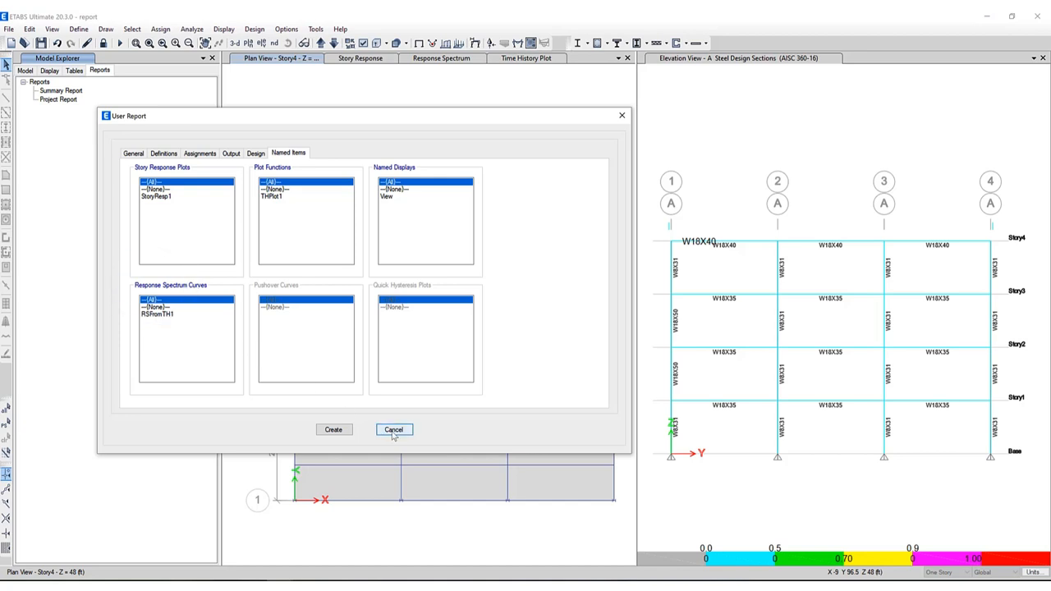
click(394, 430)
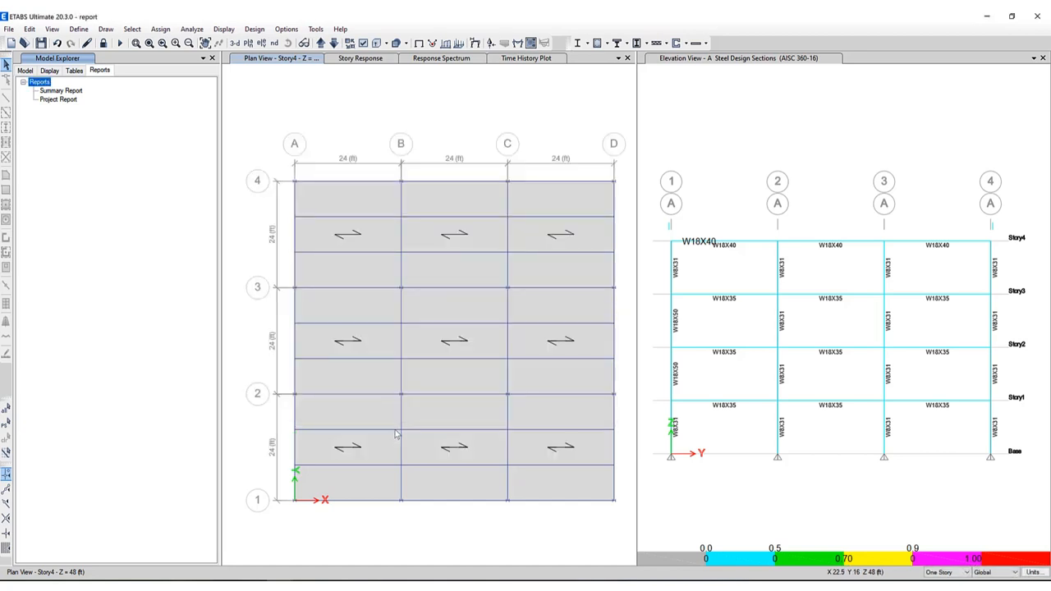
click(224, 26)
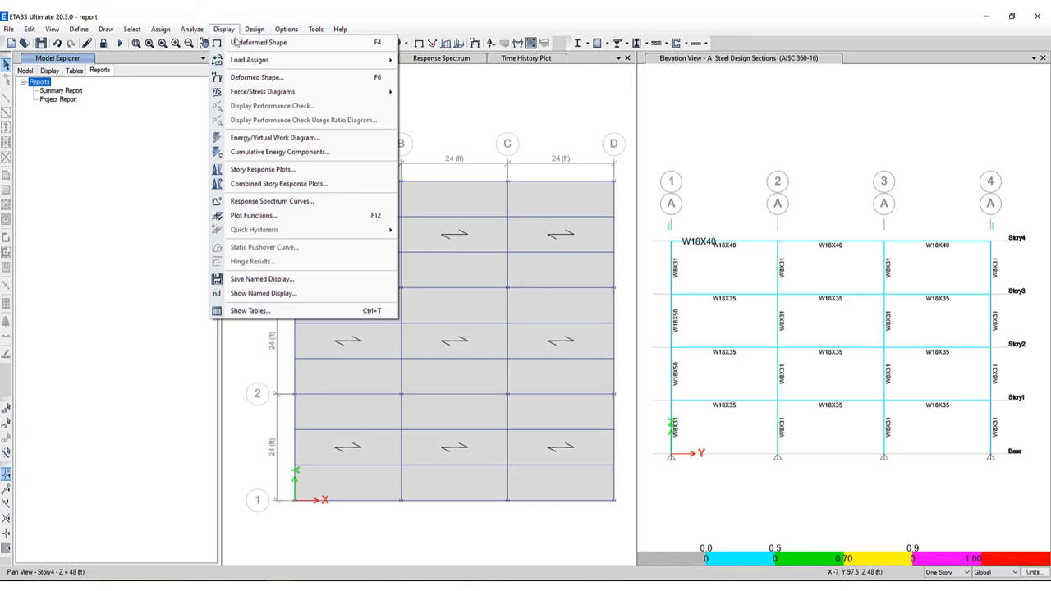
mouse_move(263, 169)
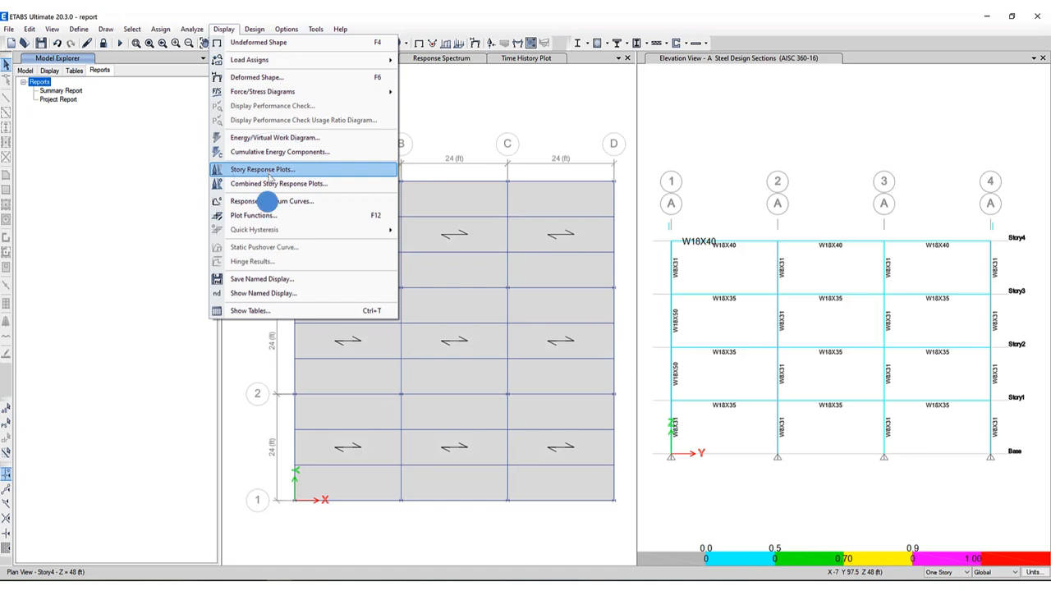
mouse_move(273, 201)
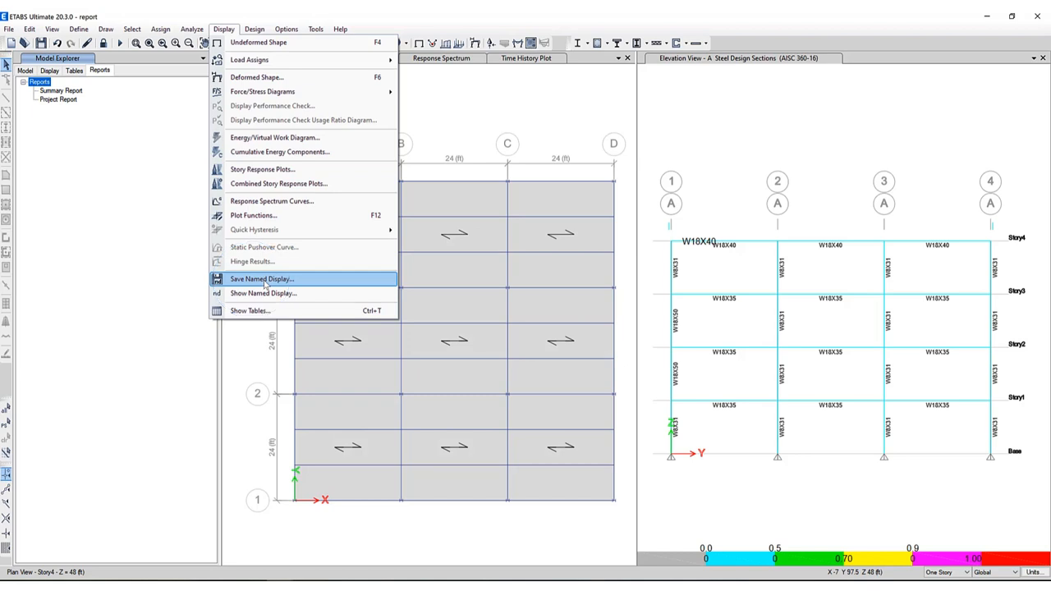
mouse_move(454, 138)
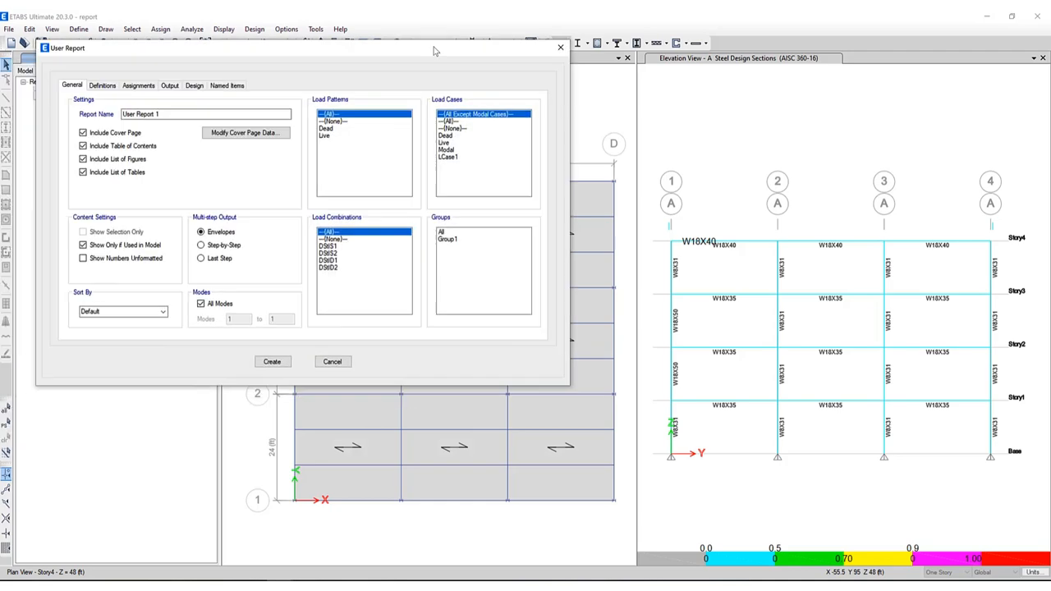
Add the View named display alongside StoryResp1, THPlot1 and RSFromTH1, and create the report
click(411, 102)
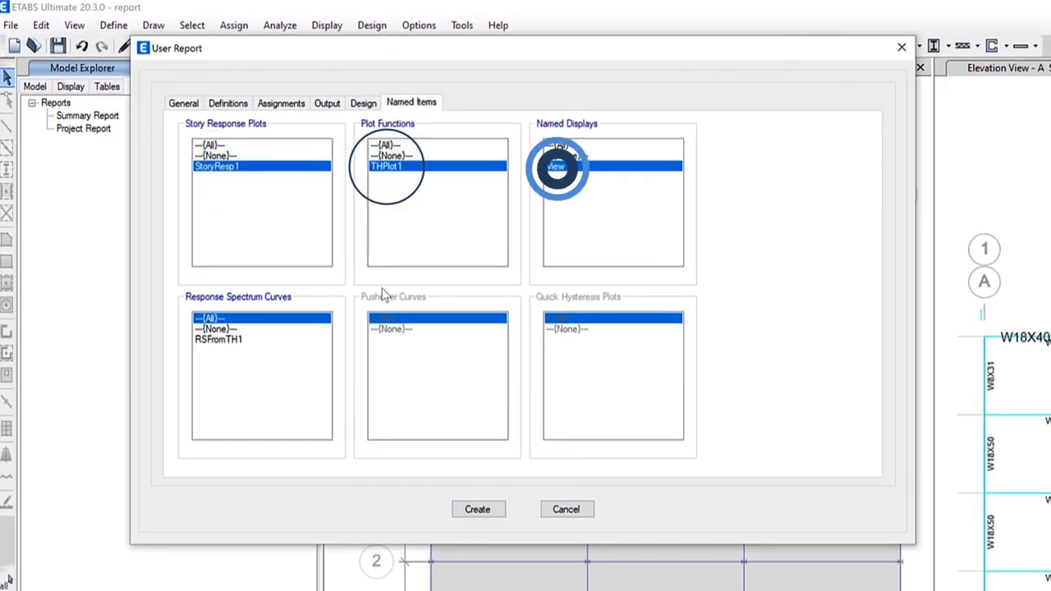
click(217, 340)
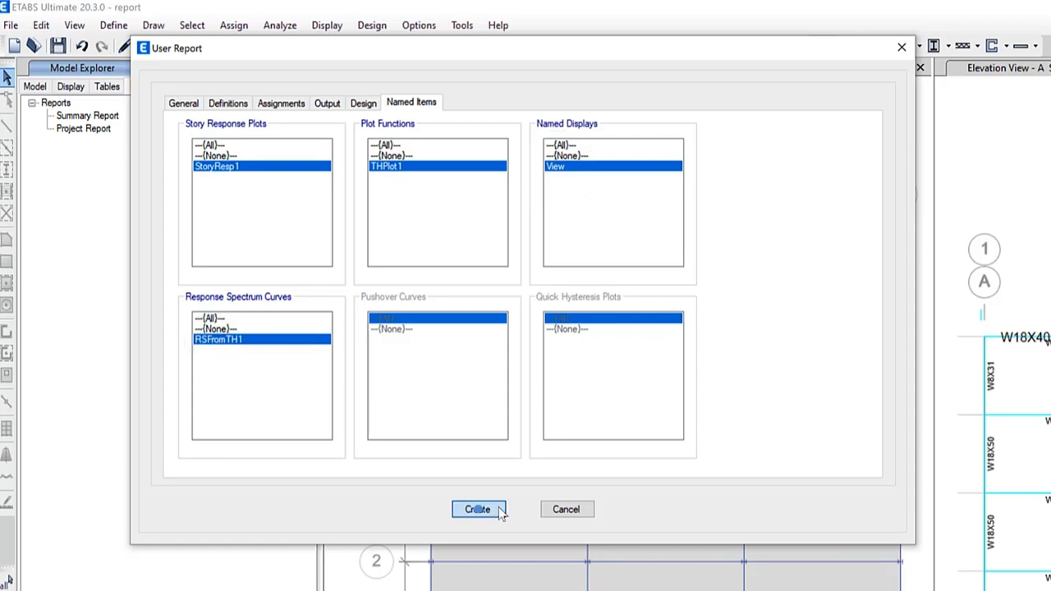
click(483, 509)
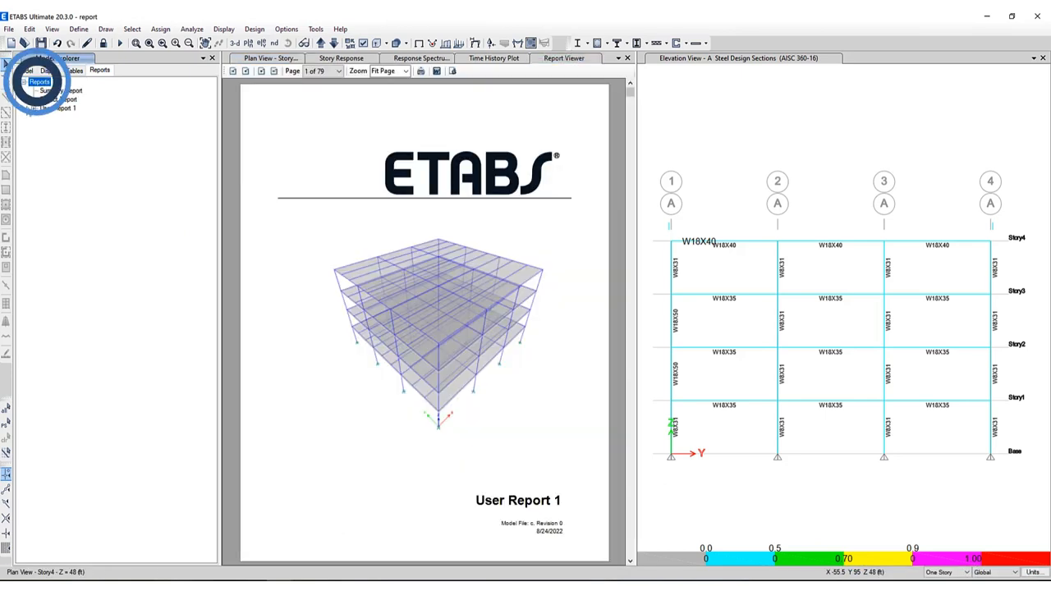
Expand User Report 1's chapters in the Reports tree
click(45, 108)
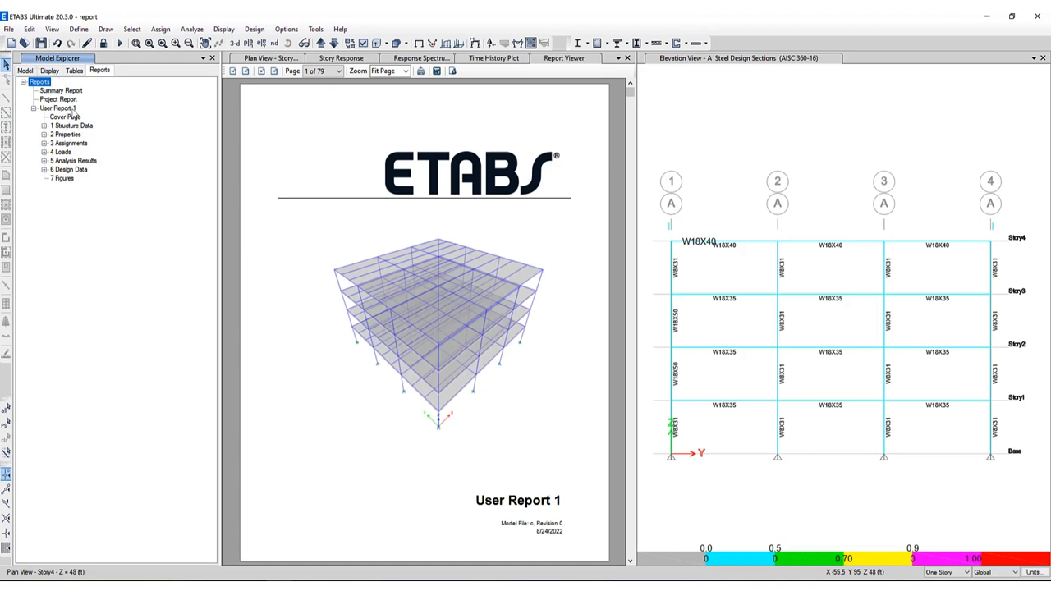
click(46, 135)
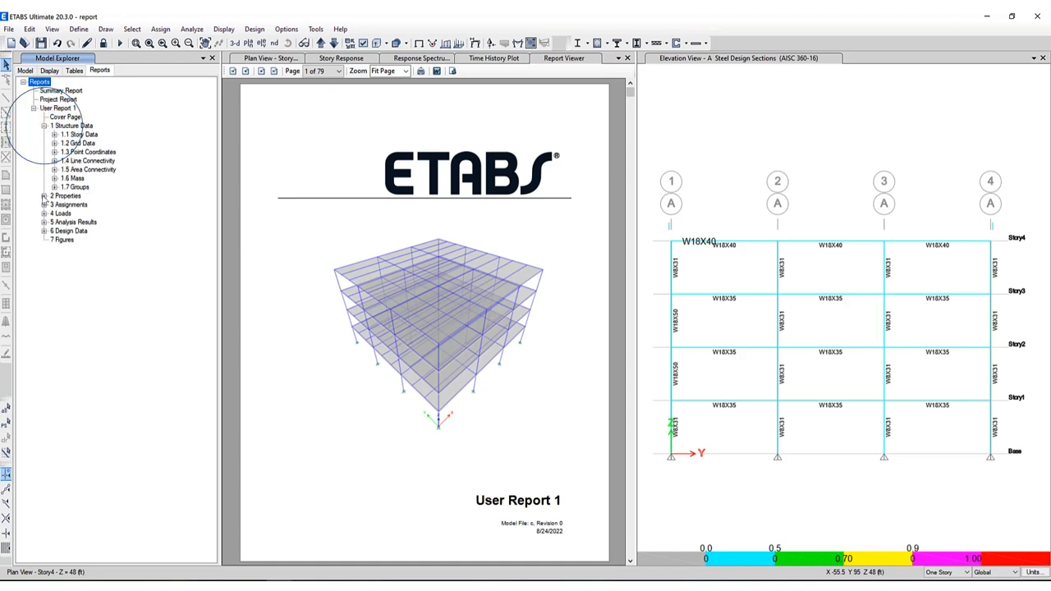
click(53, 204)
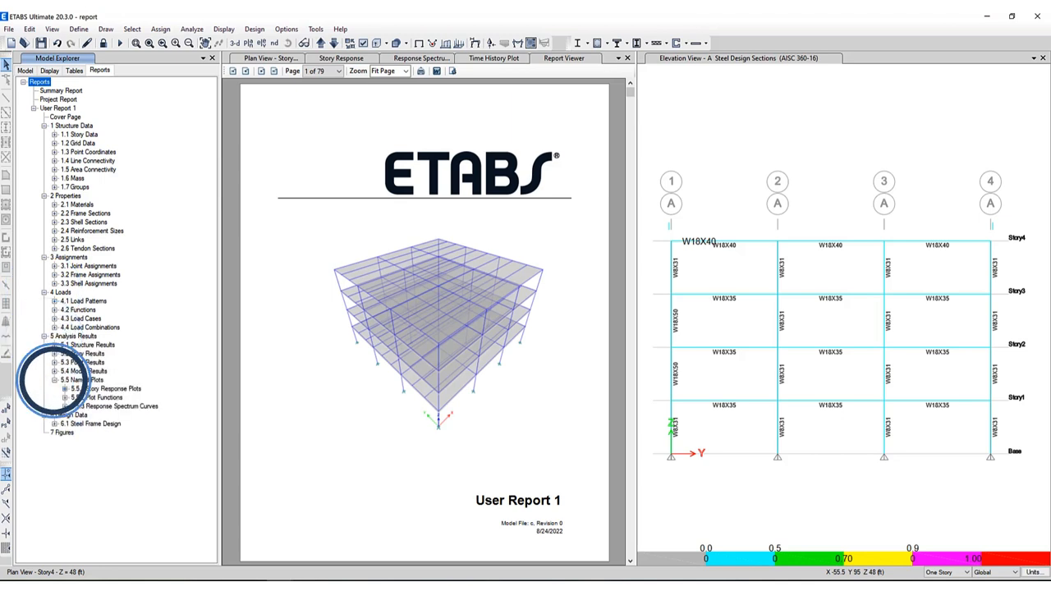
Jump to the maximum story displacement, time history and response spectrum plot pages
click(107, 388)
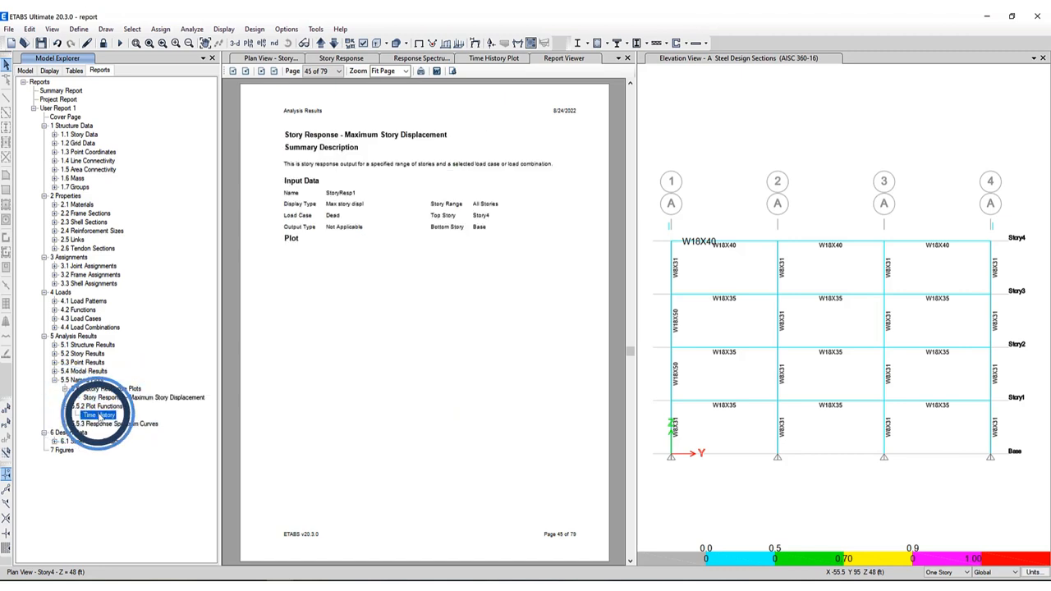
click(97, 417)
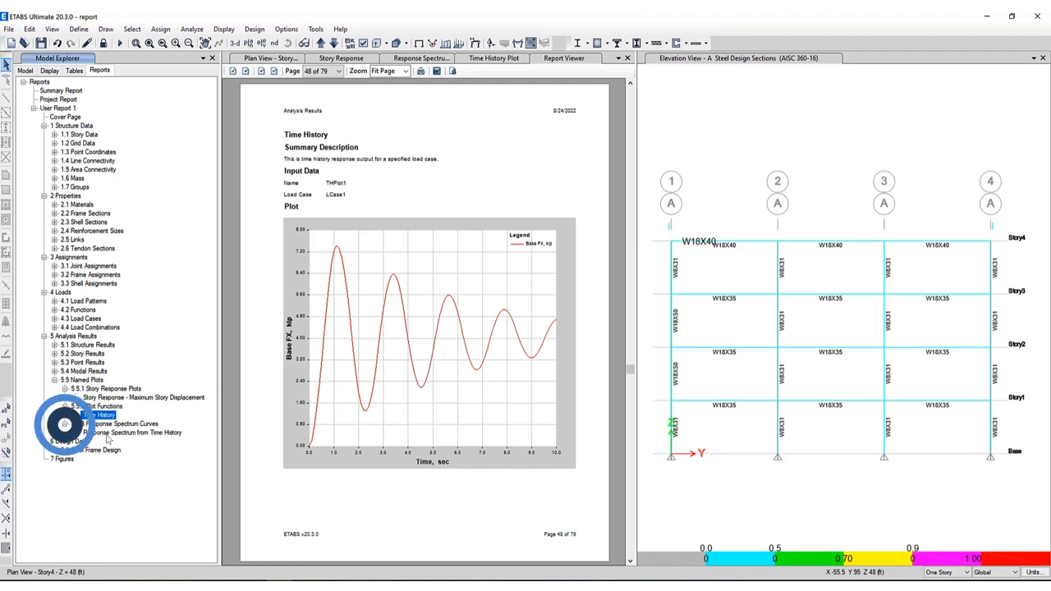
click(131, 433)
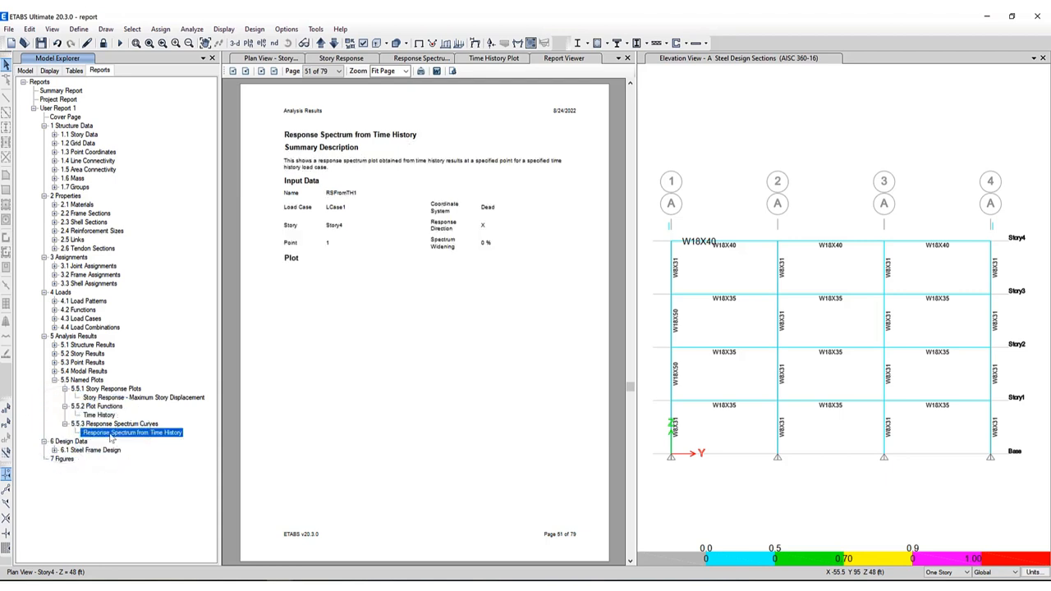
click(99, 419)
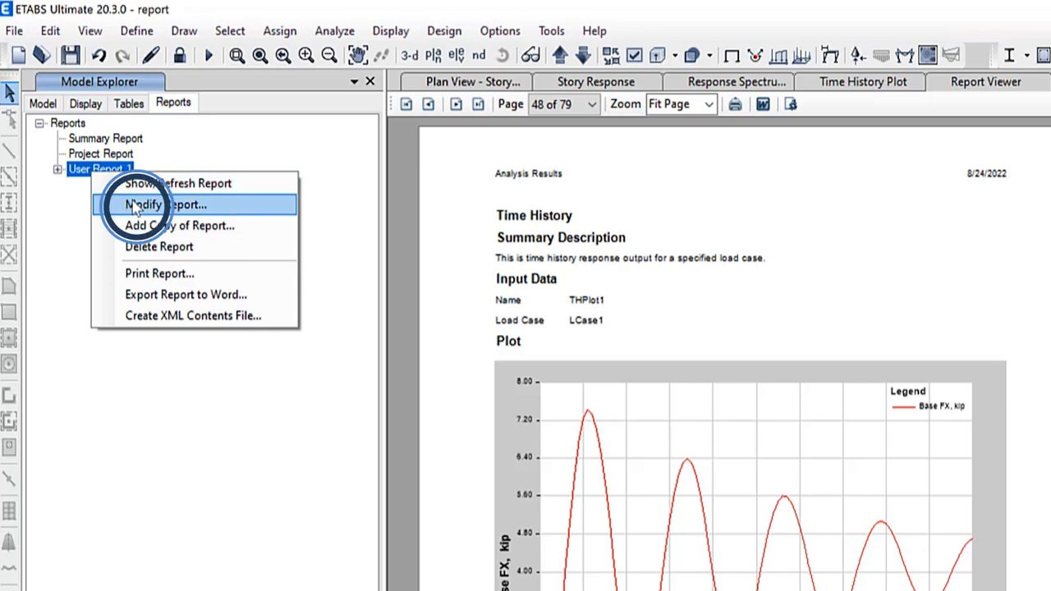
Modify User Report 1 to include all five steel frame design items for Group1
click(164, 204)
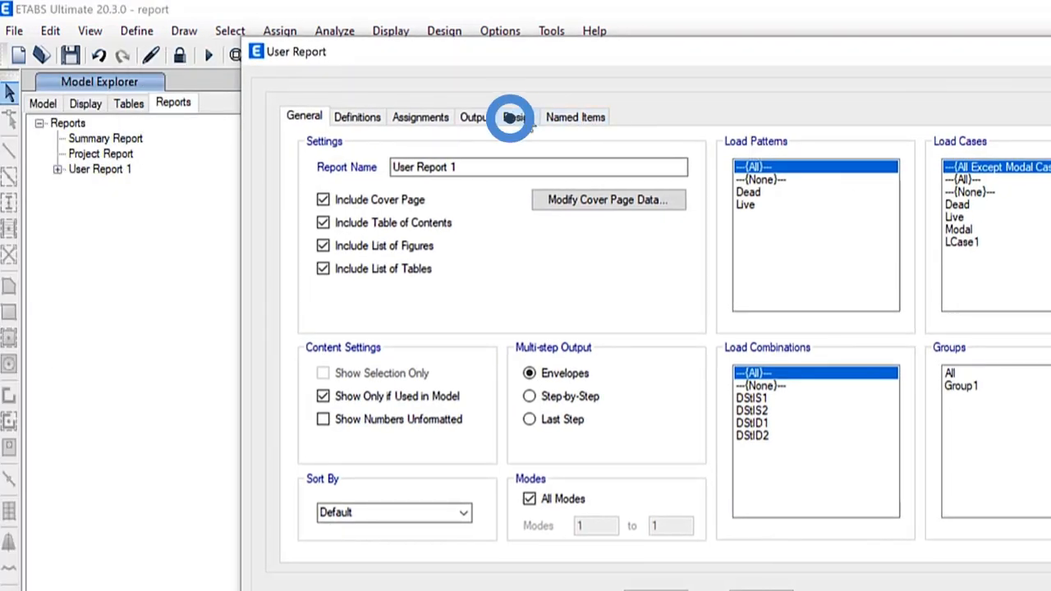
click(519, 117)
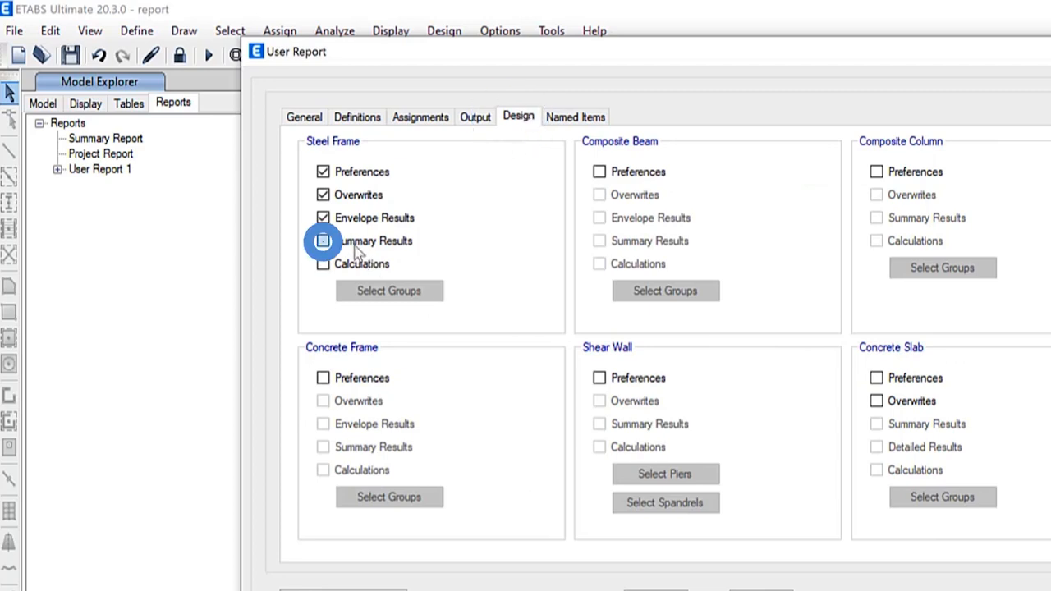
click(322, 240)
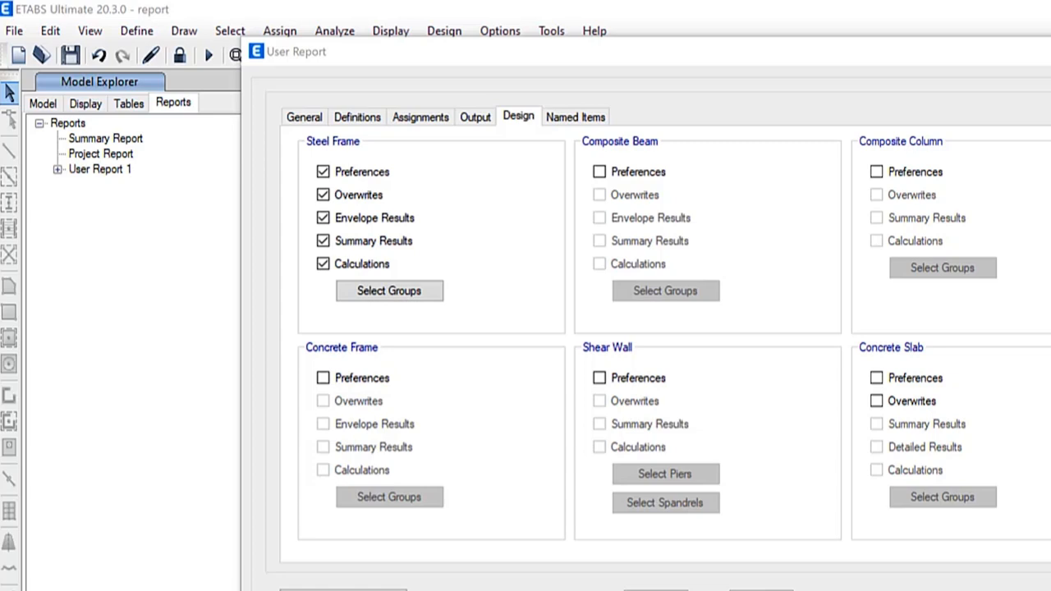
click(389, 291)
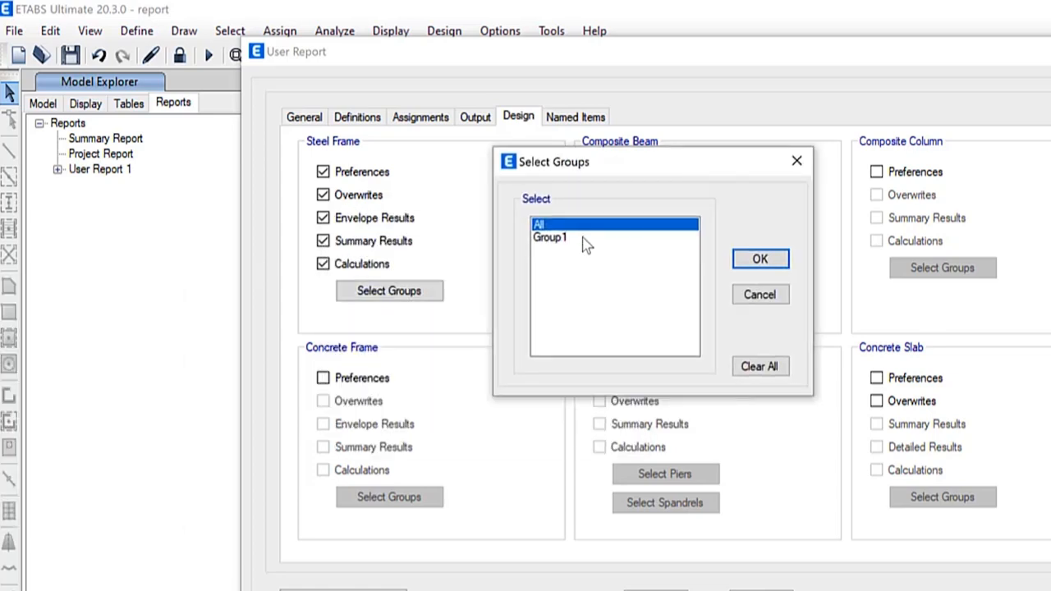
click(575, 238)
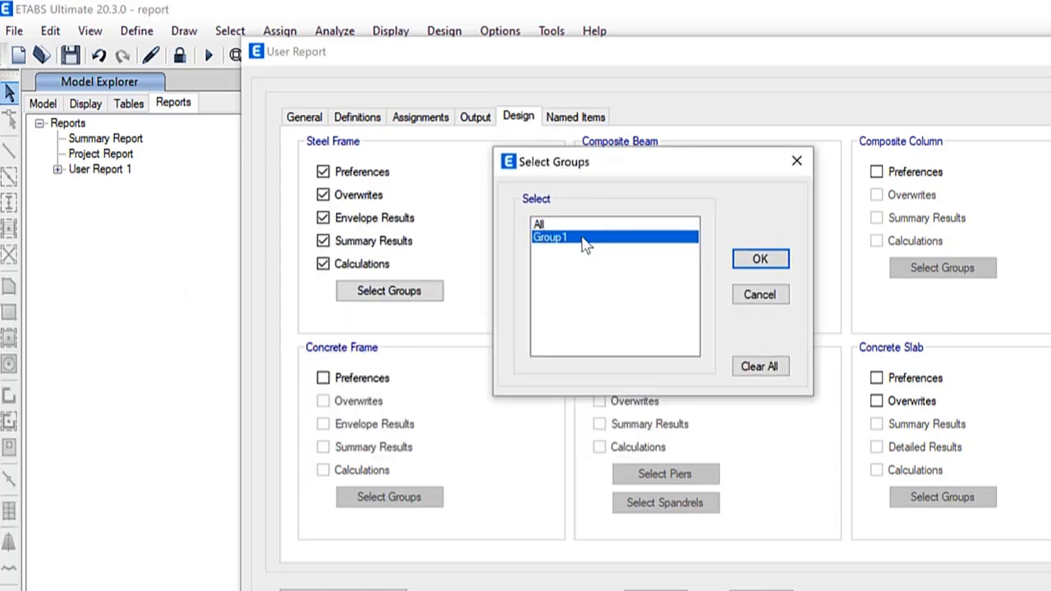
mouse_move(759, 259)
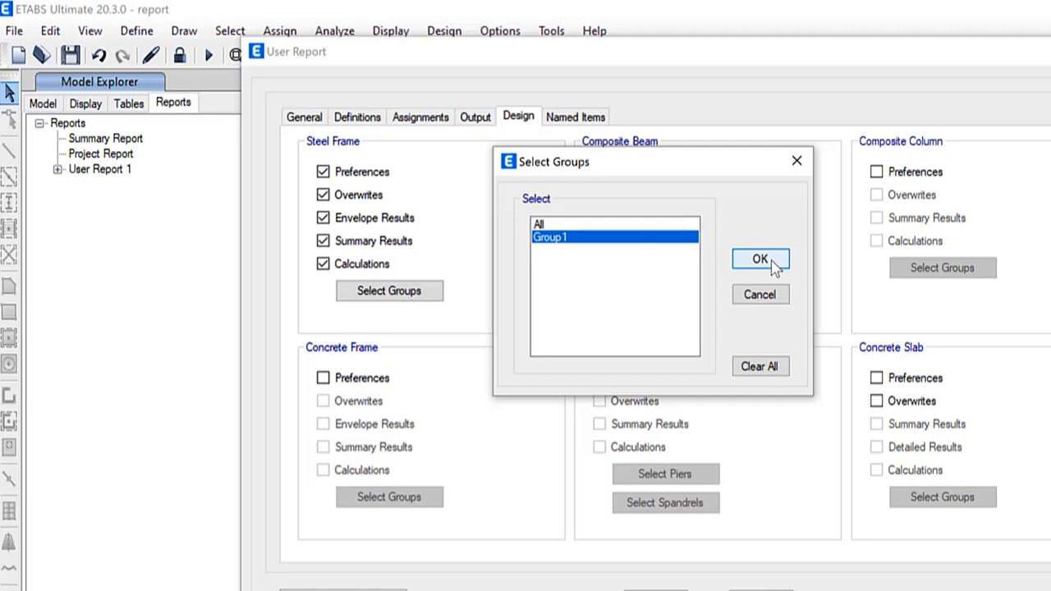
click(759, 260)
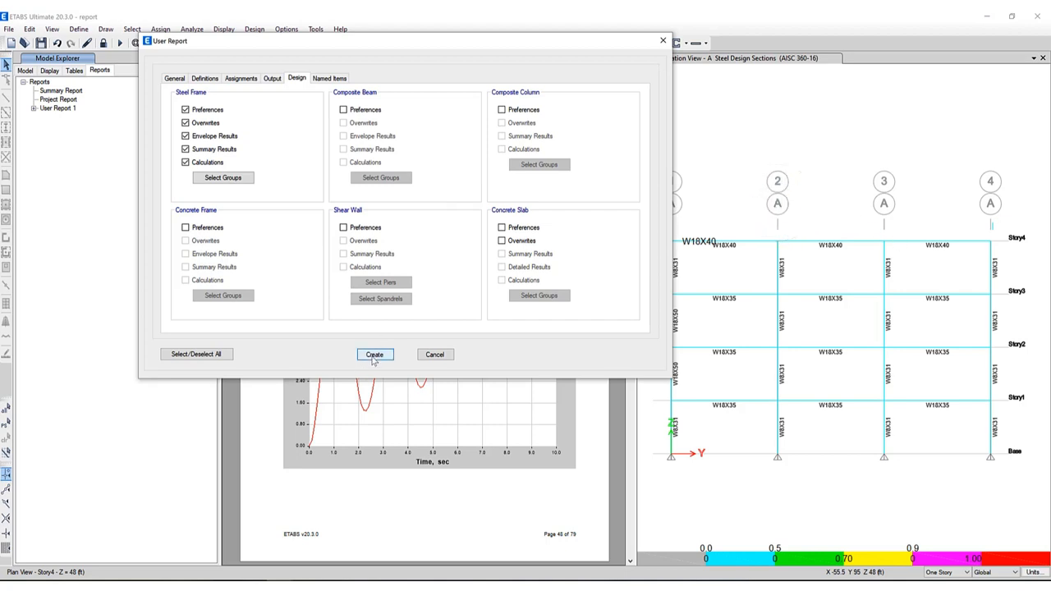
Regenerate User Report 1 and open its ETABS Steel Frame Design page under 6.1
click(374, 355)
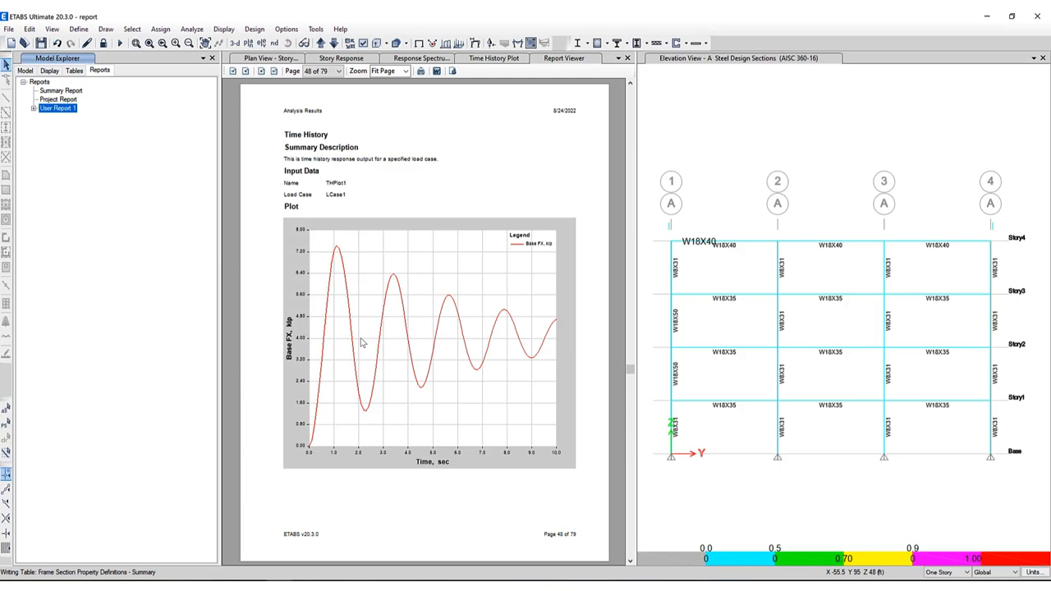
click(266, 59)
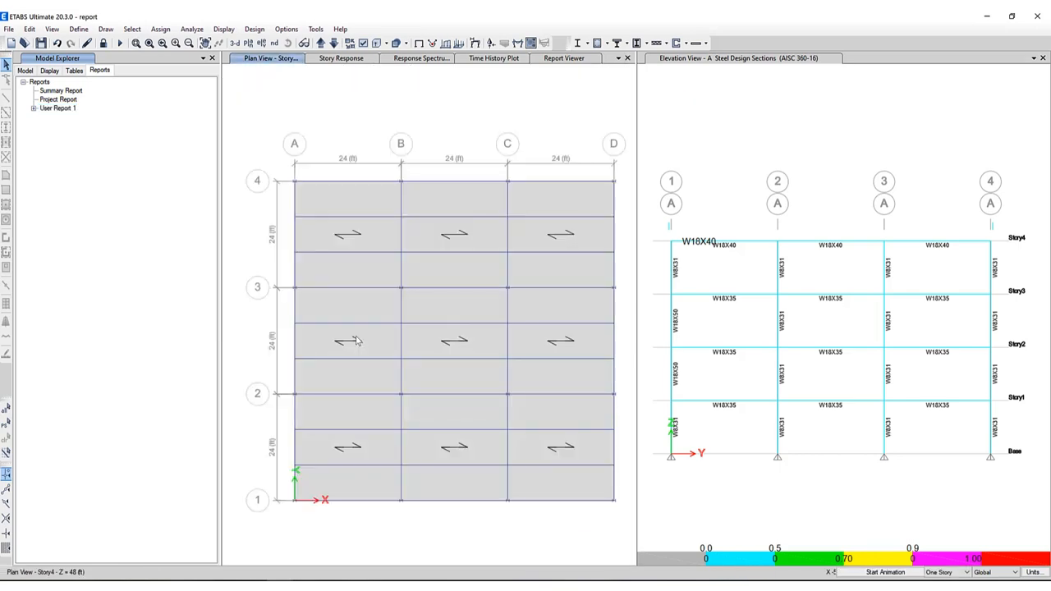
click(39, 69)
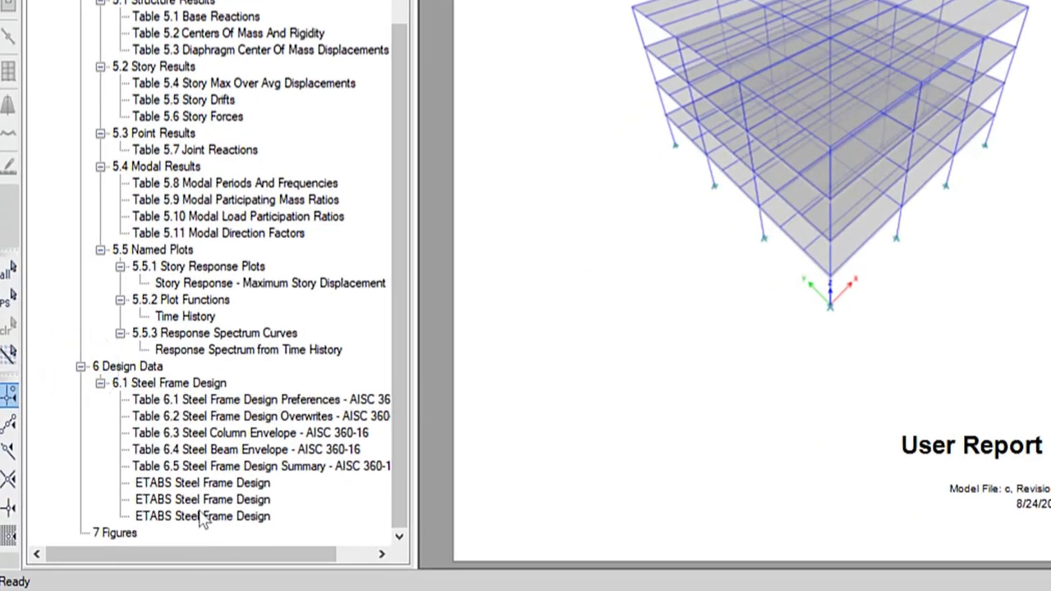
click(197, 482)
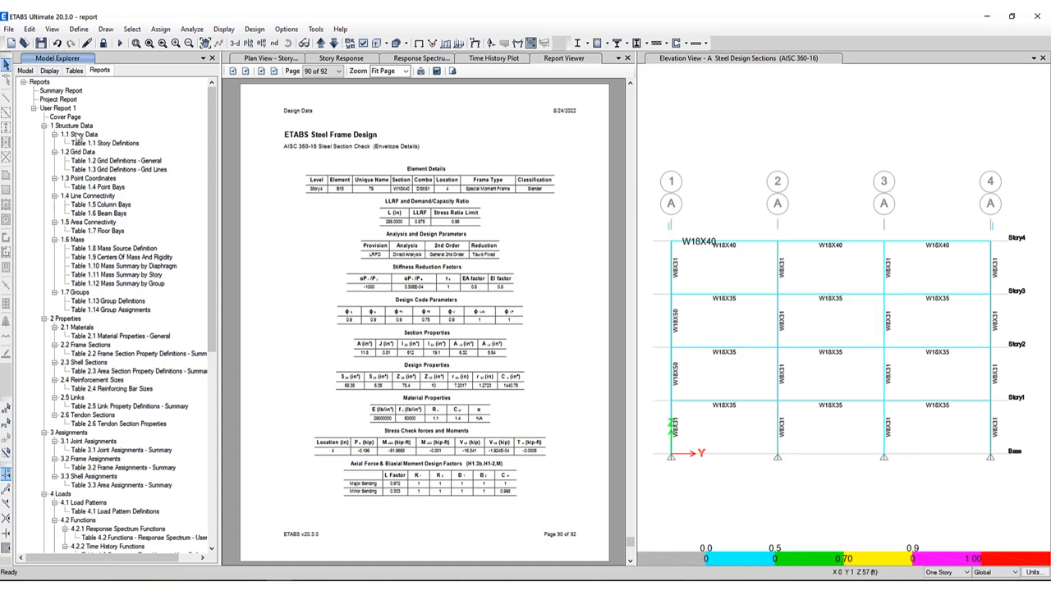
mouse_move(733, 246)
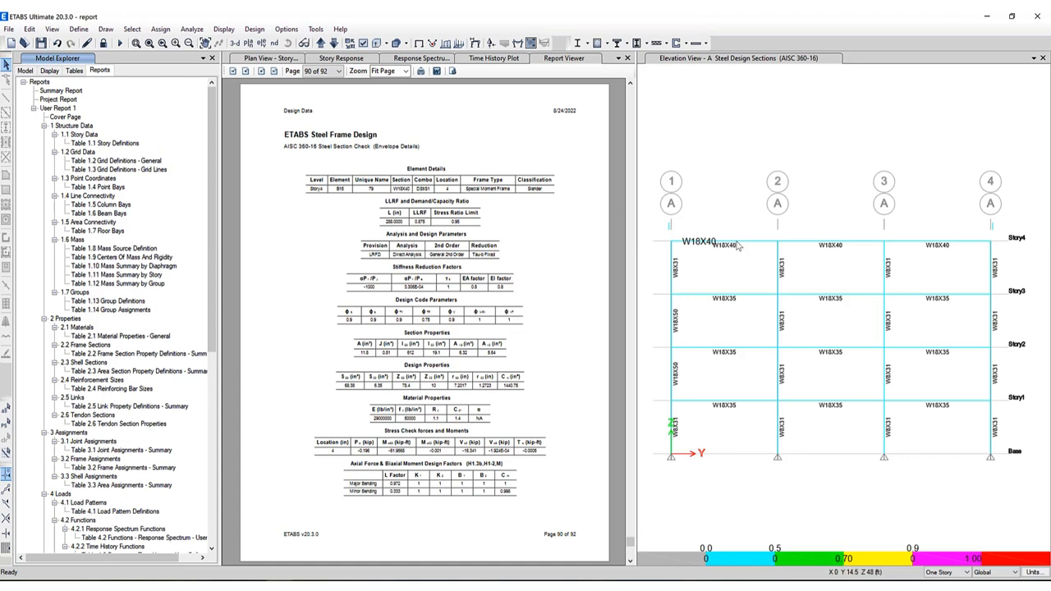
Overwrite Story4 beam B13's design section to W18X60 and close its stress check
click(739, 247)
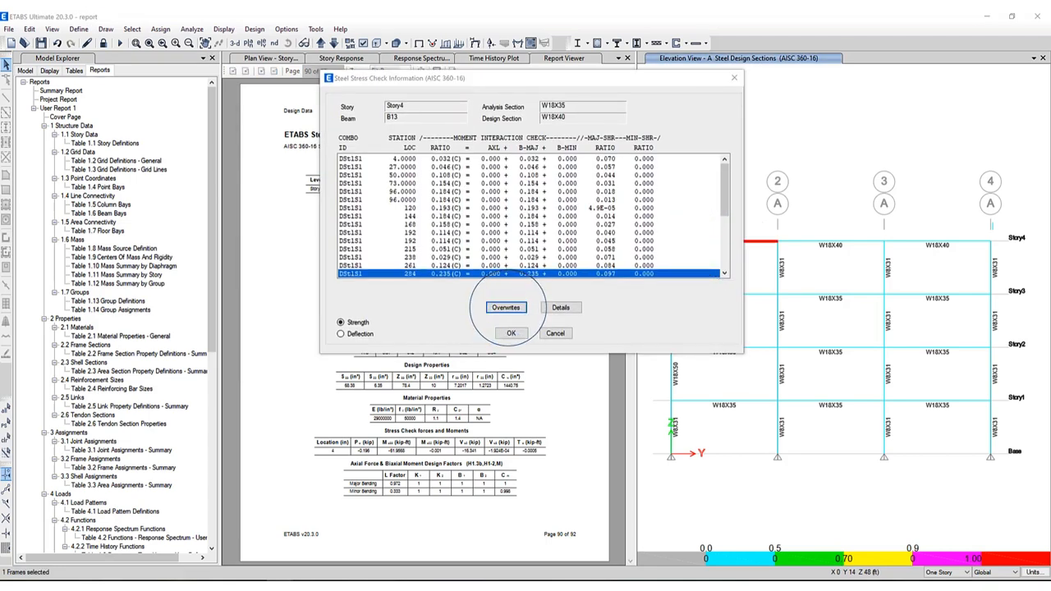
click(506, 307)
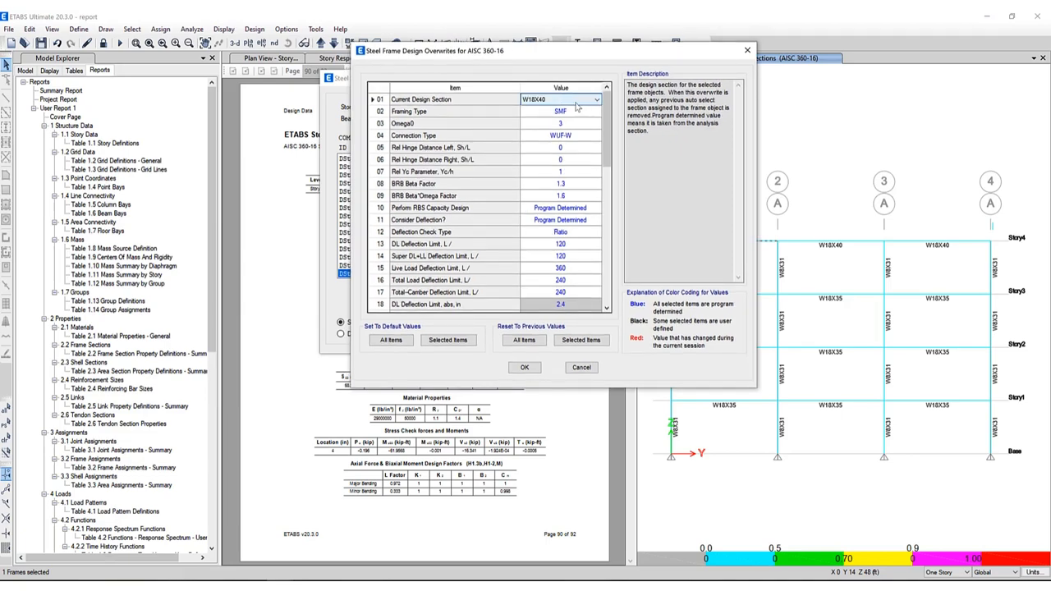
click(591, 98)
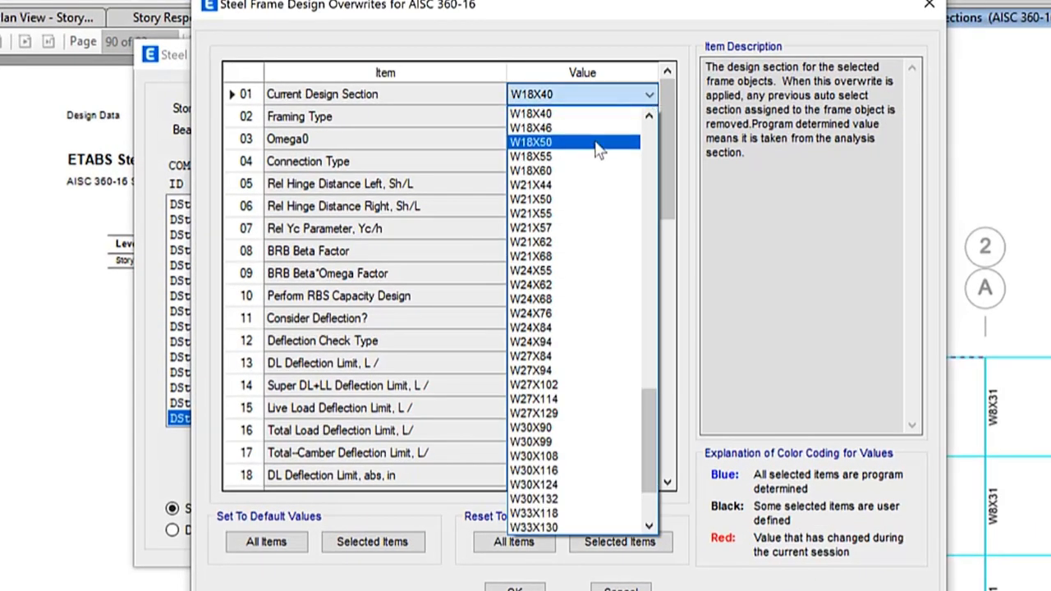
click(535, 169)
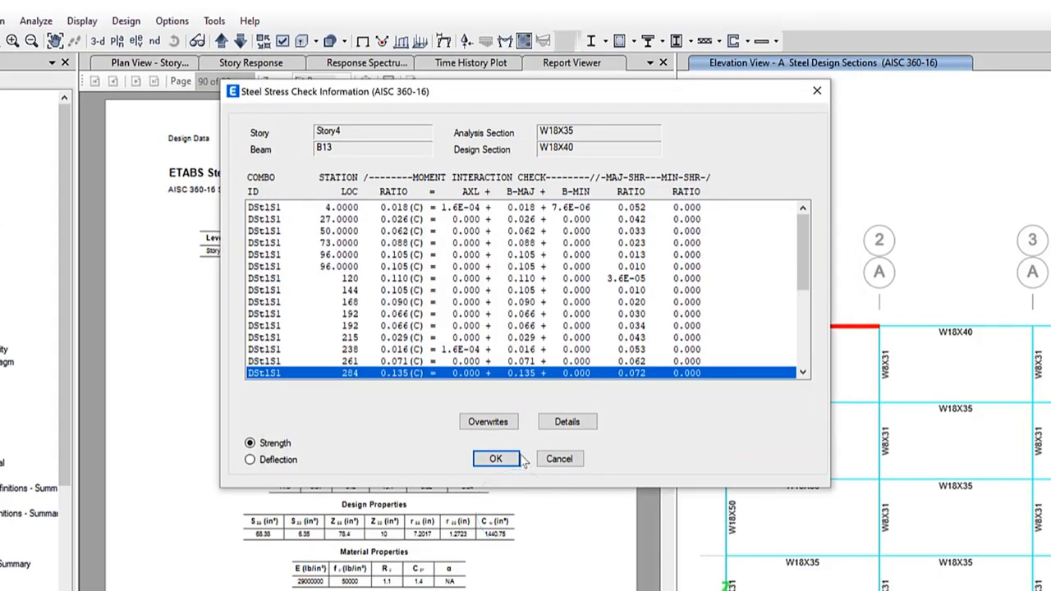
click(496, 458)
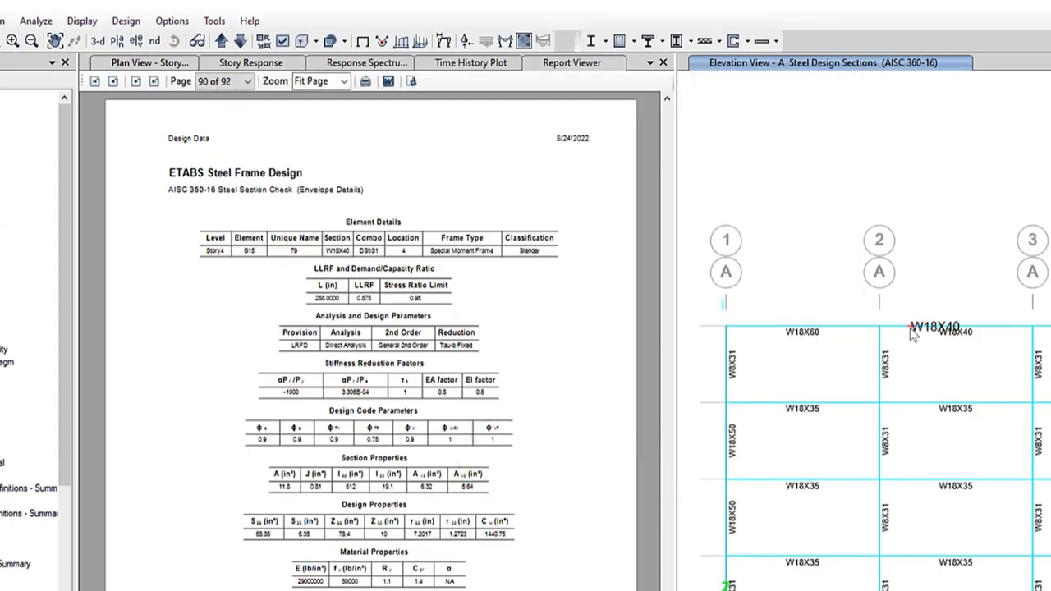
Overwrite Story4 beam B14's design section to W18X60, then bring up User Report 1's actions
click(912, 332)
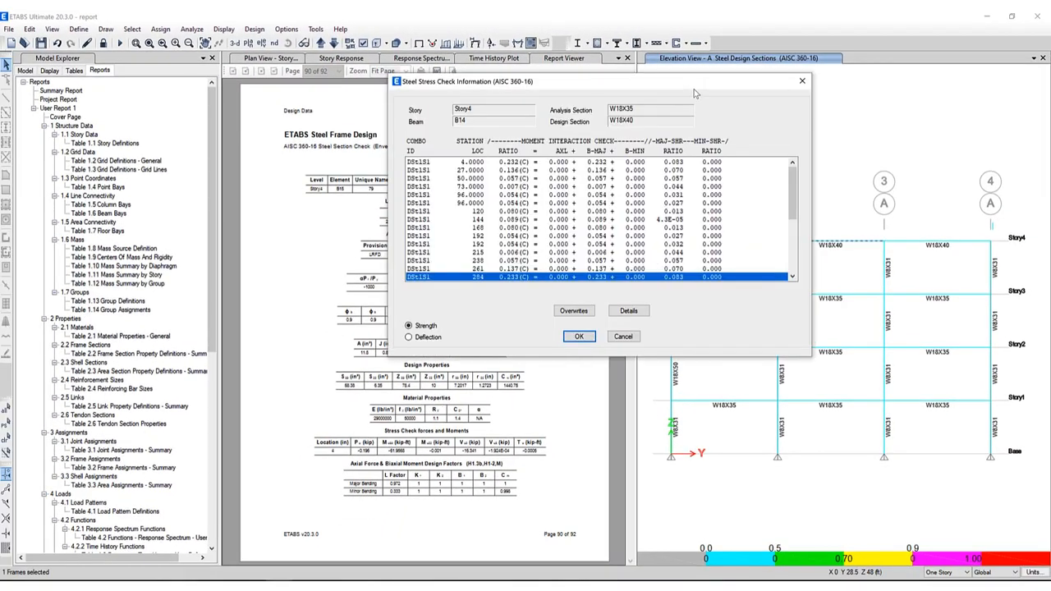
click(573, 311)
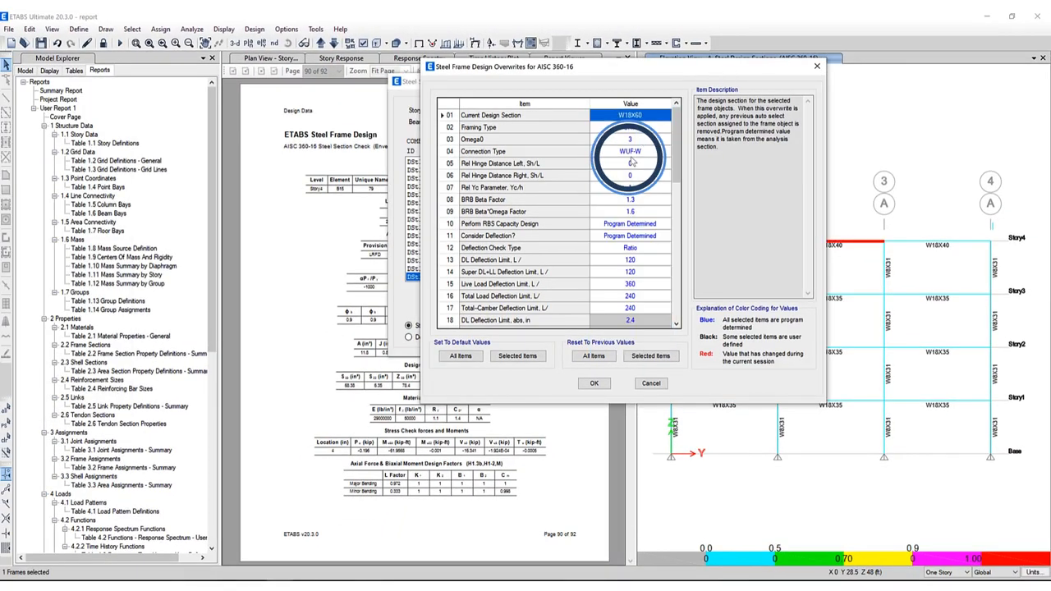
click(650, 383)
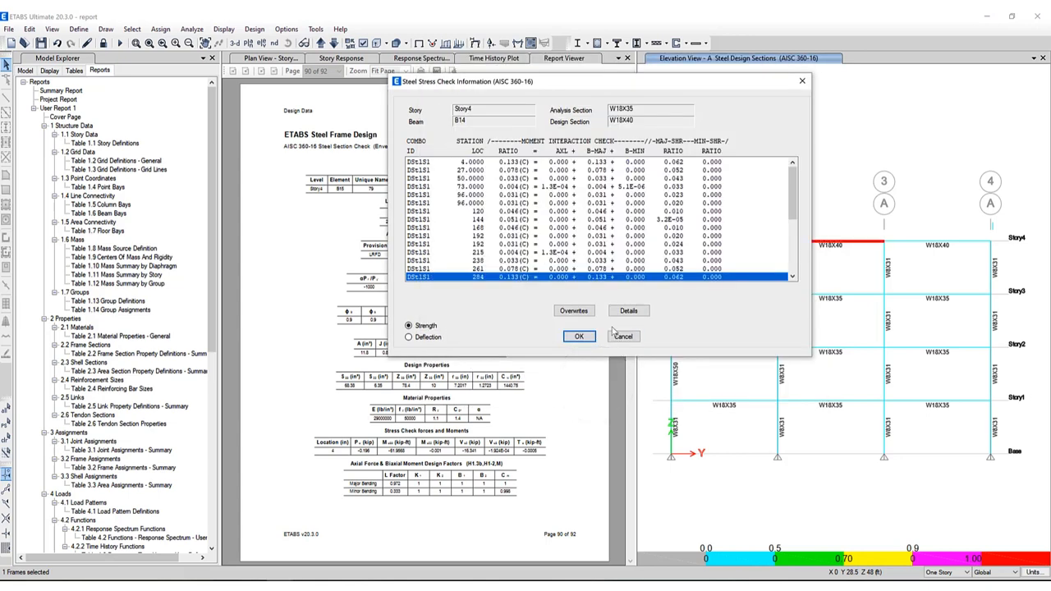
click(579, 335)
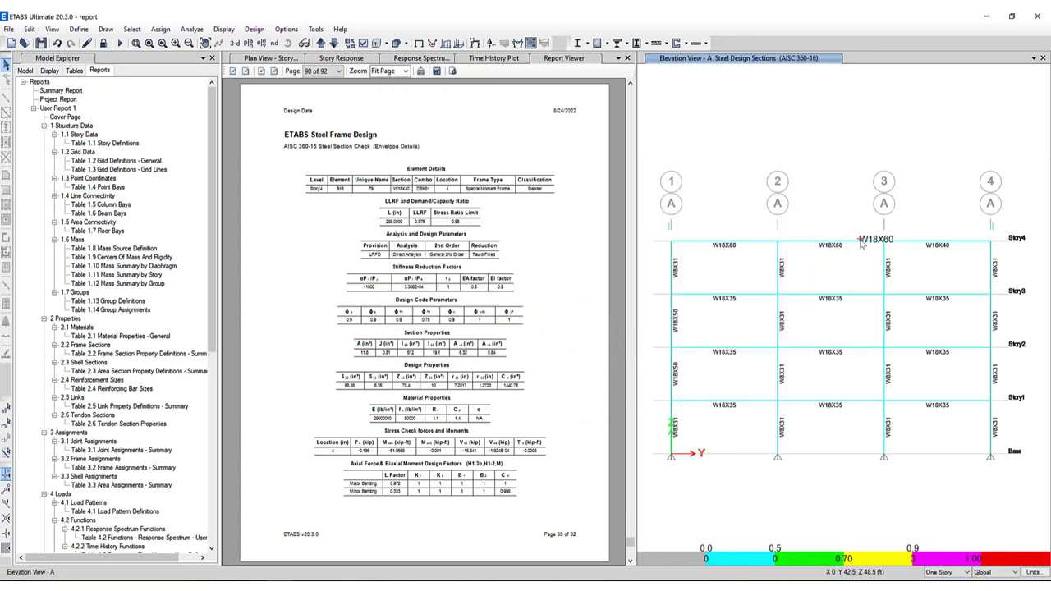
right_click(53, 109)
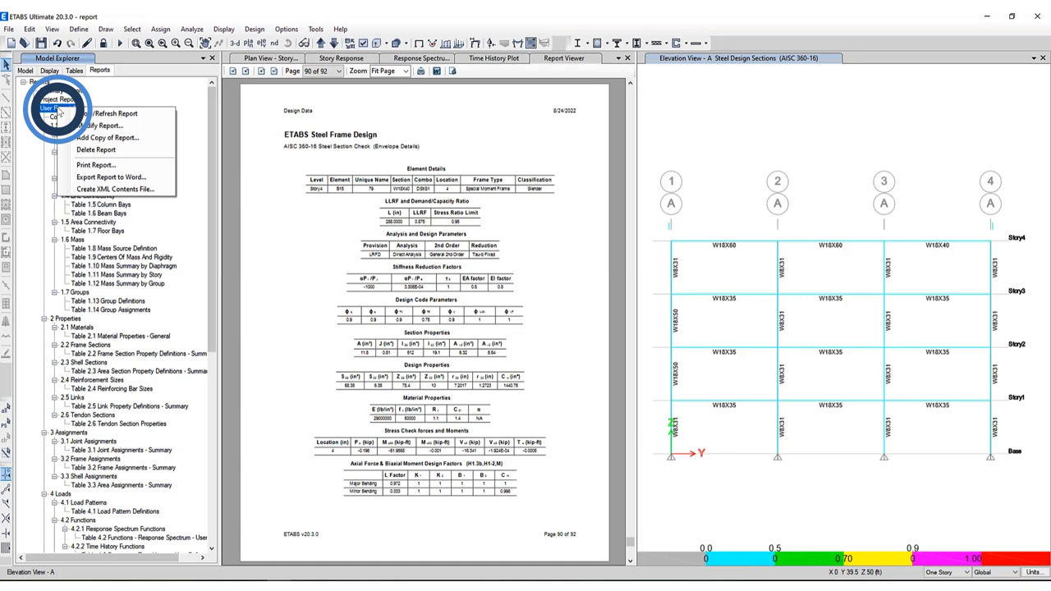